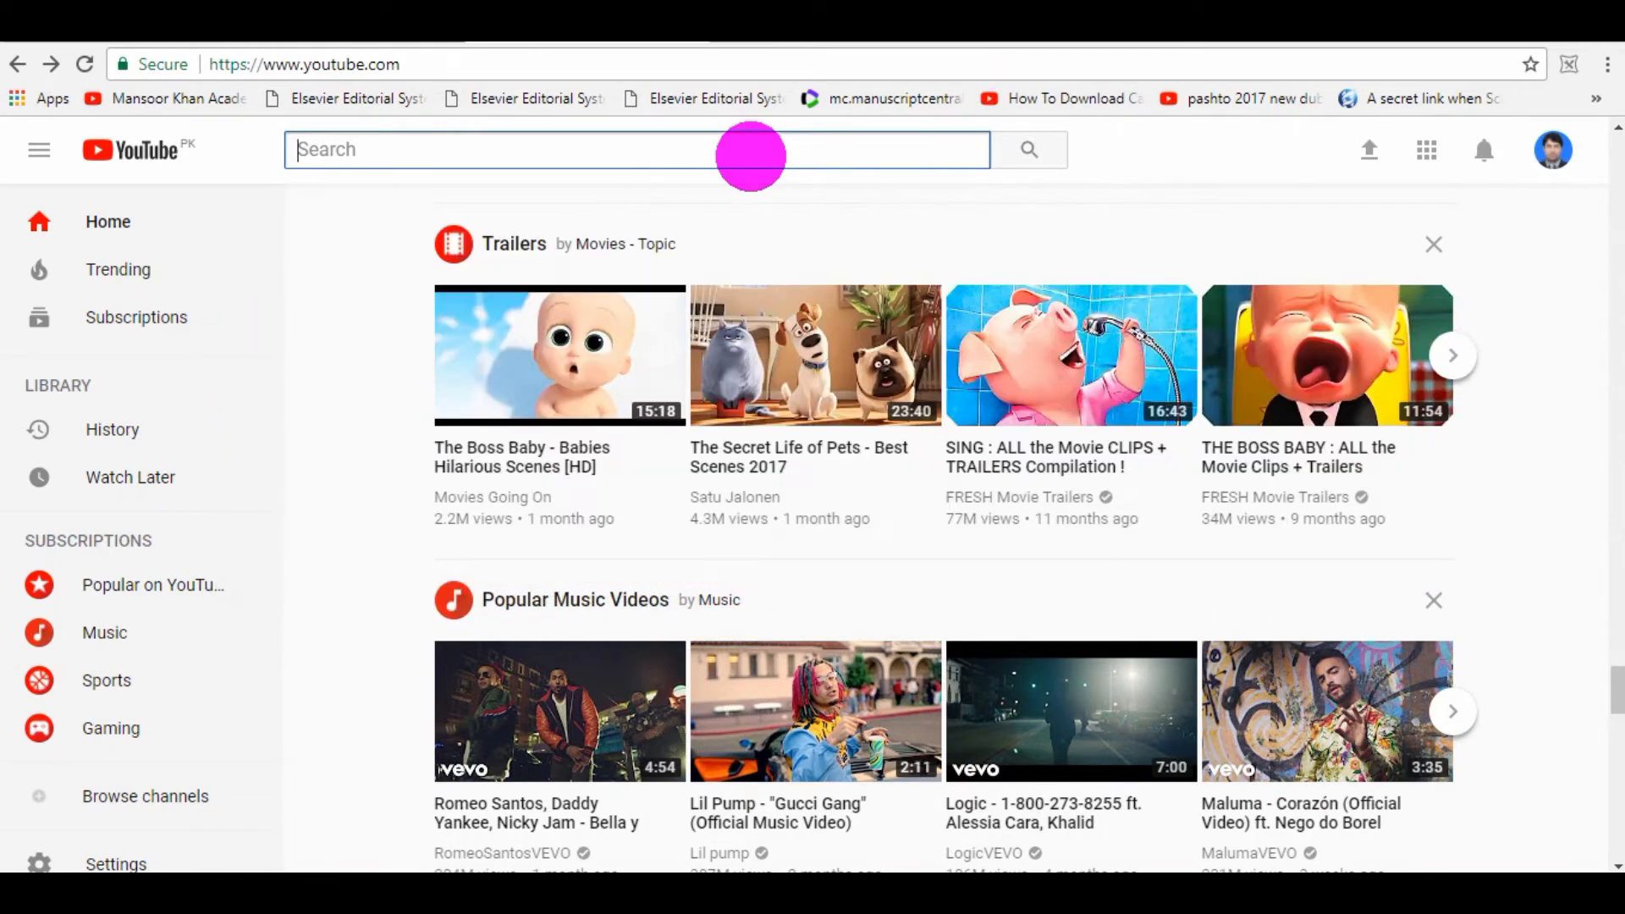
pyautogui.moveTo(733, 144)
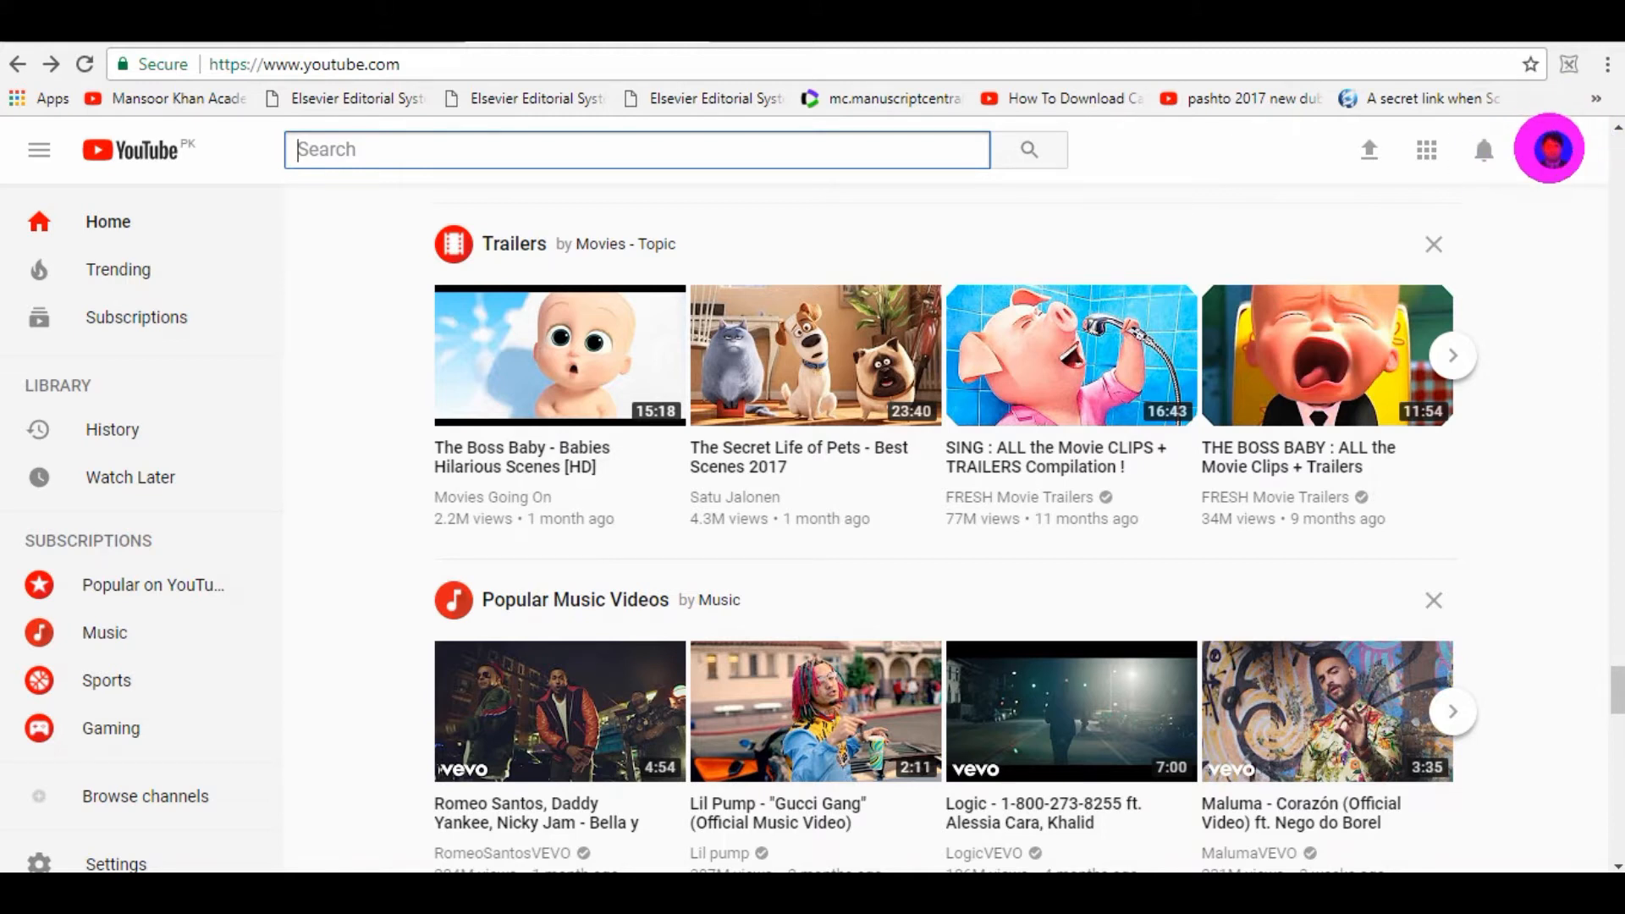
# Step: Open the account menu from the profile avatar on the YouTube home page
pyautogui.click(1556, 151)
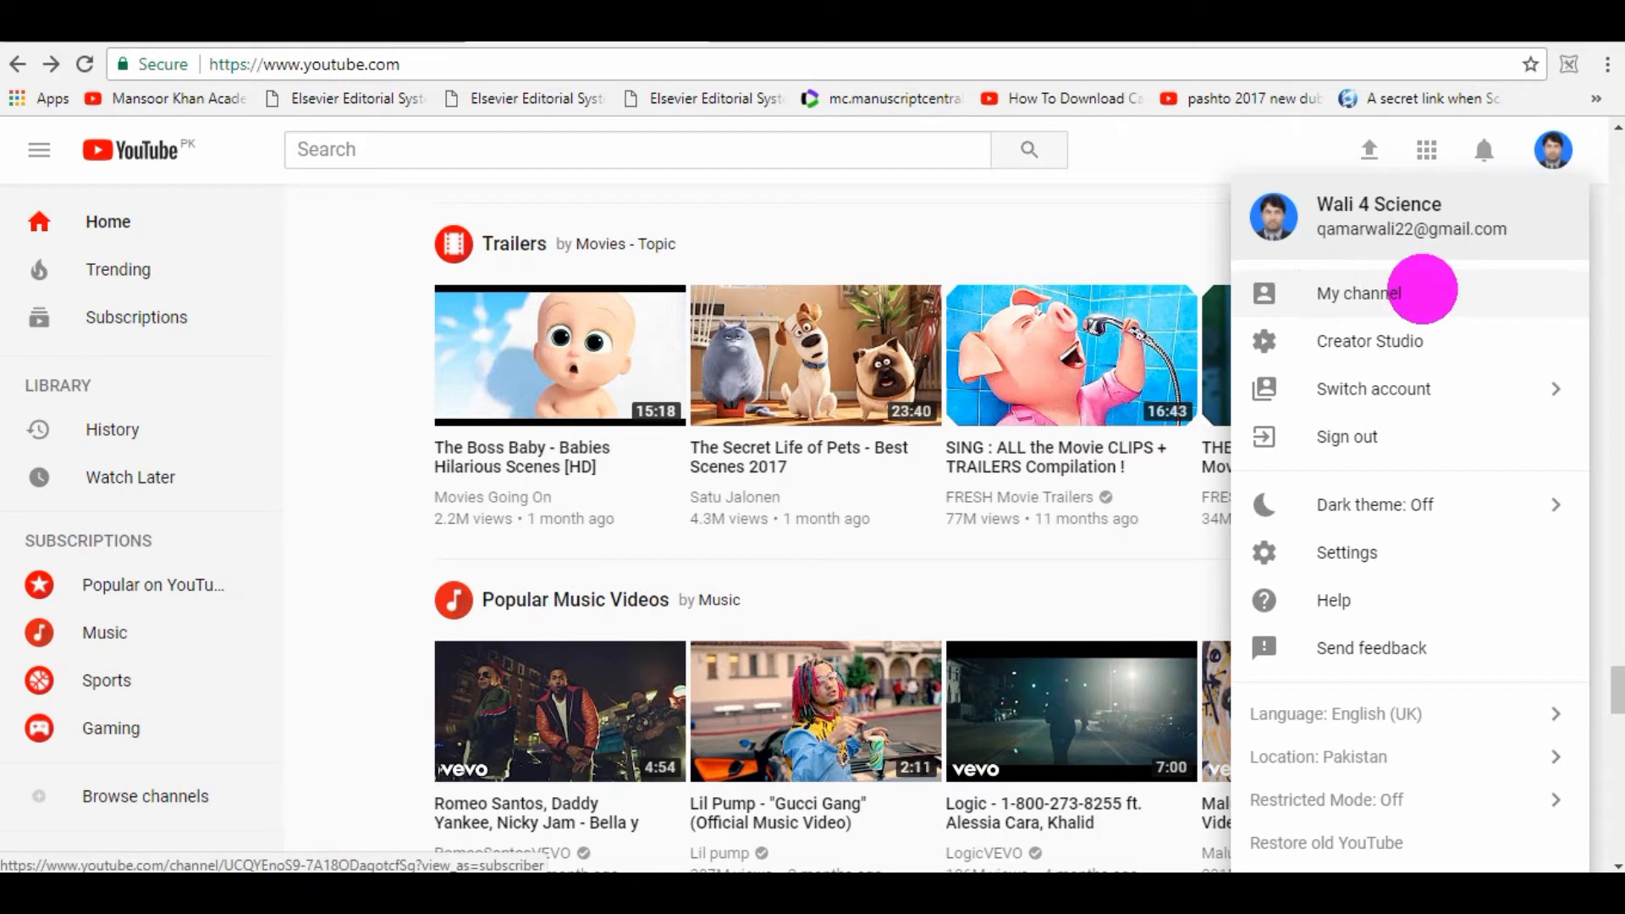
pyautogui.moveTo(1305, 341)
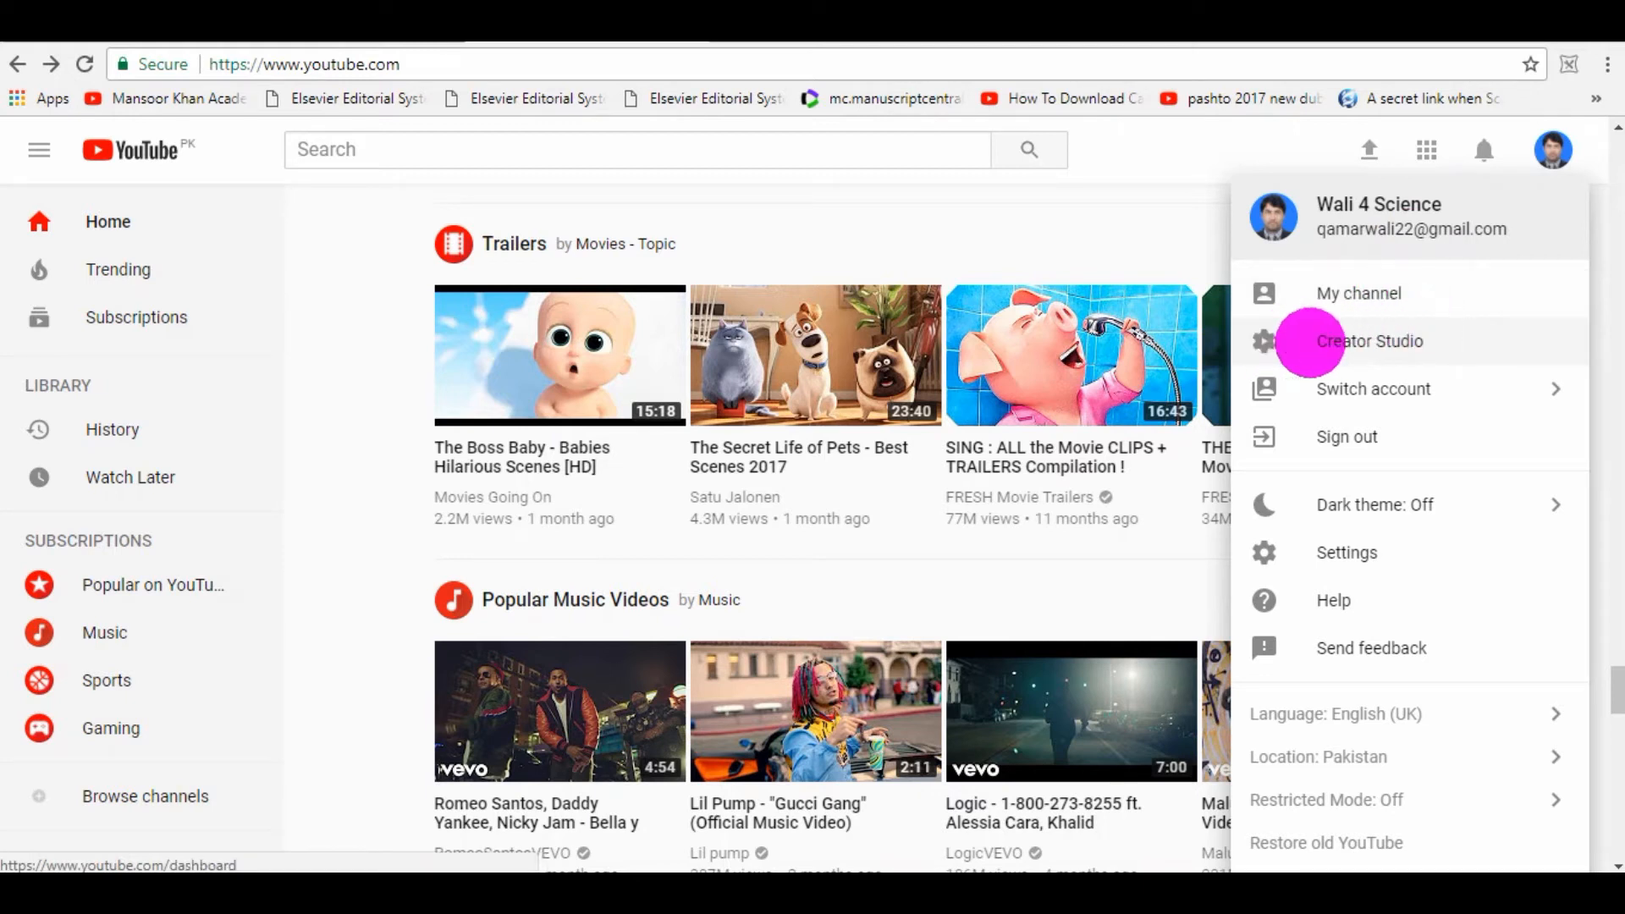
pyautogui.moveTo(1459, 340)
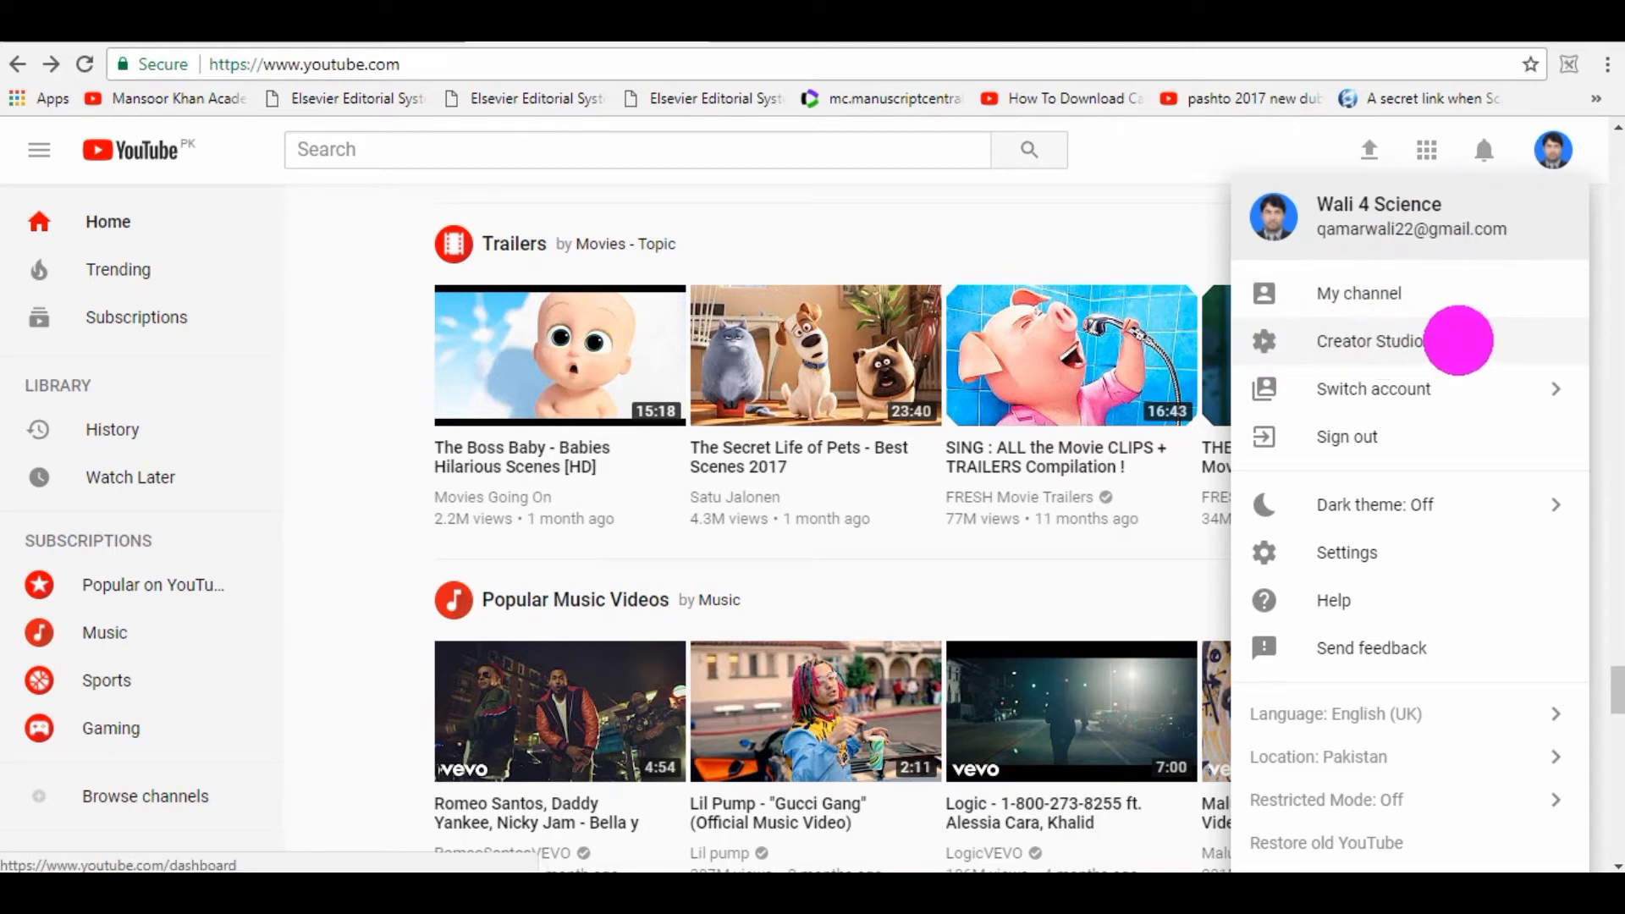
# Step: Go to Creator Studio and expand the CHANNEL section to Status and Features
pyautogui.click(1369, 342)
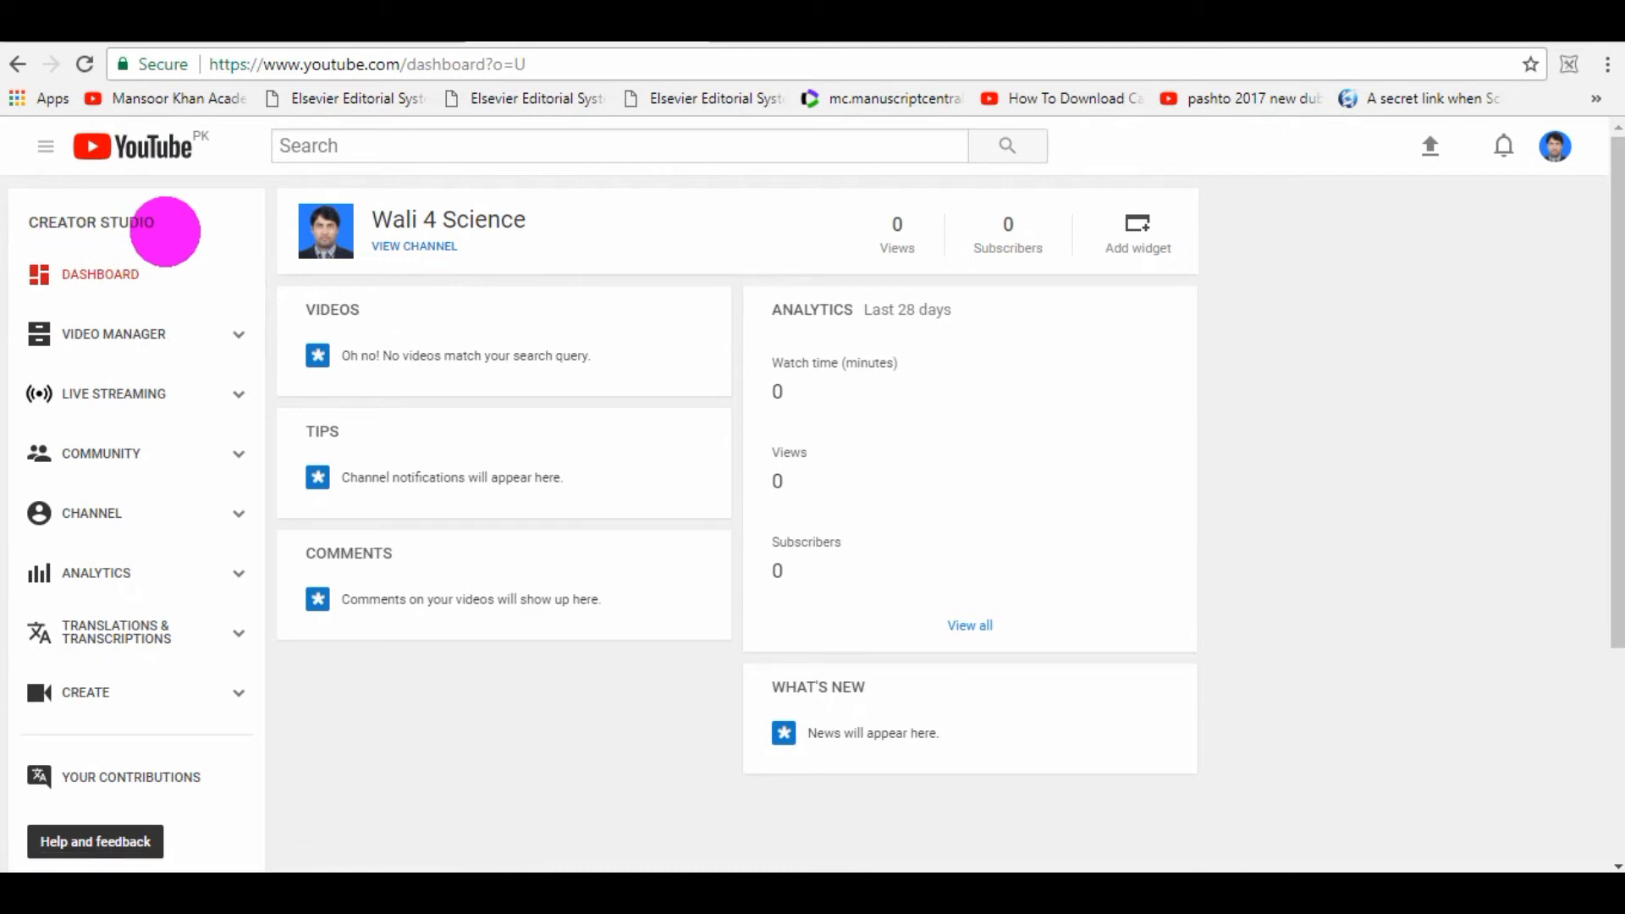
pyautogui.moveTo(101, 454)
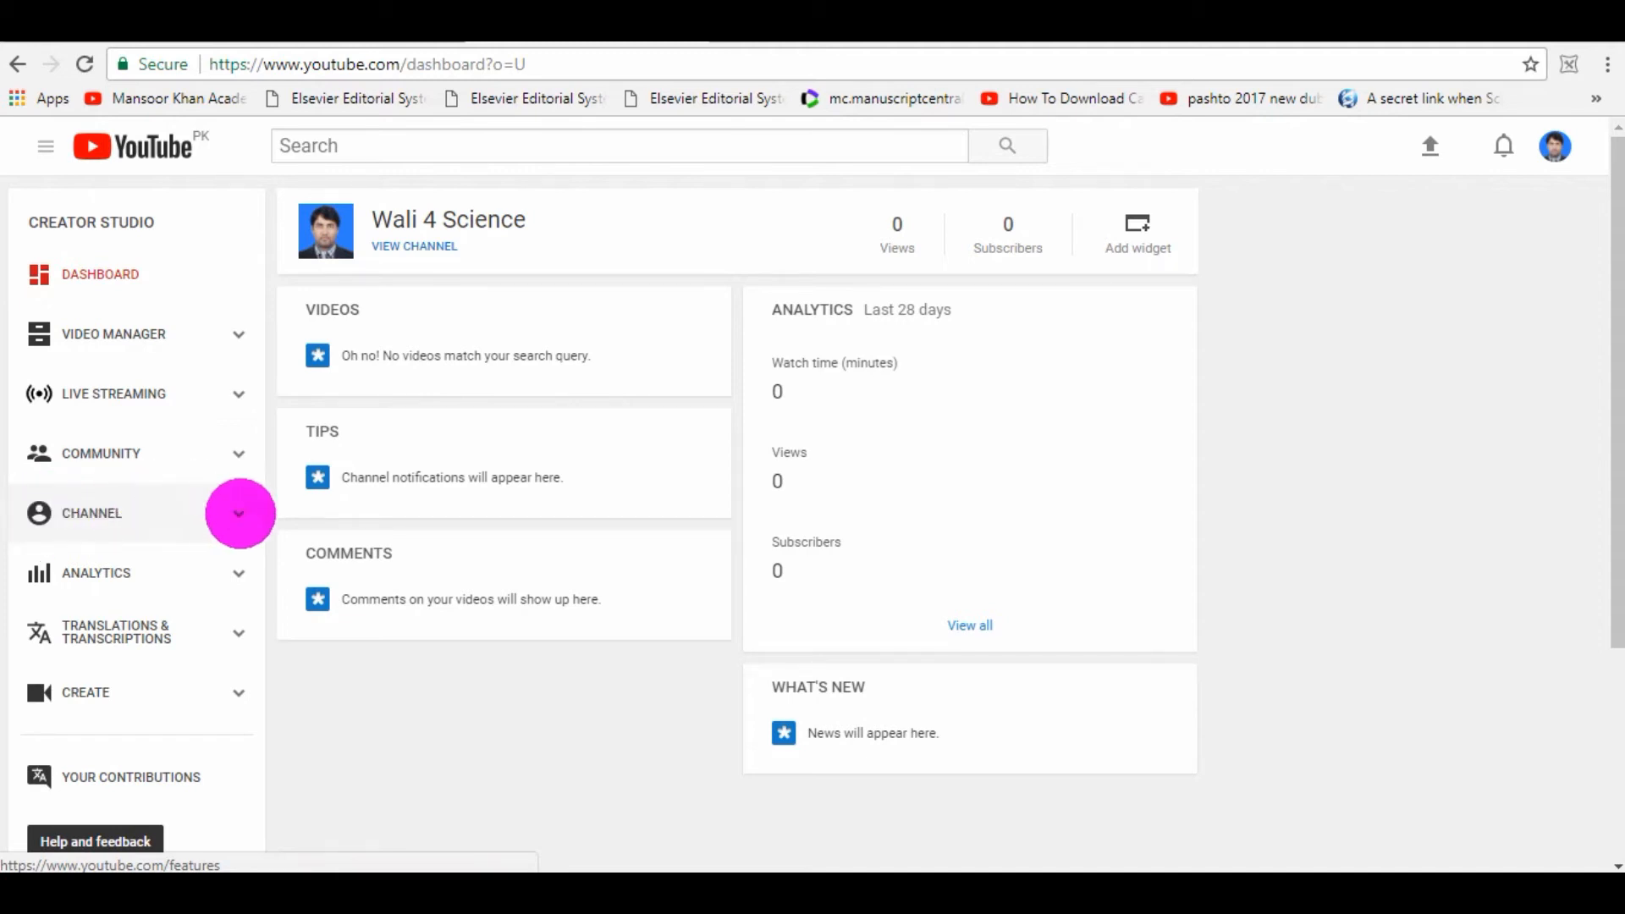
pyautogui.click(91, 513)
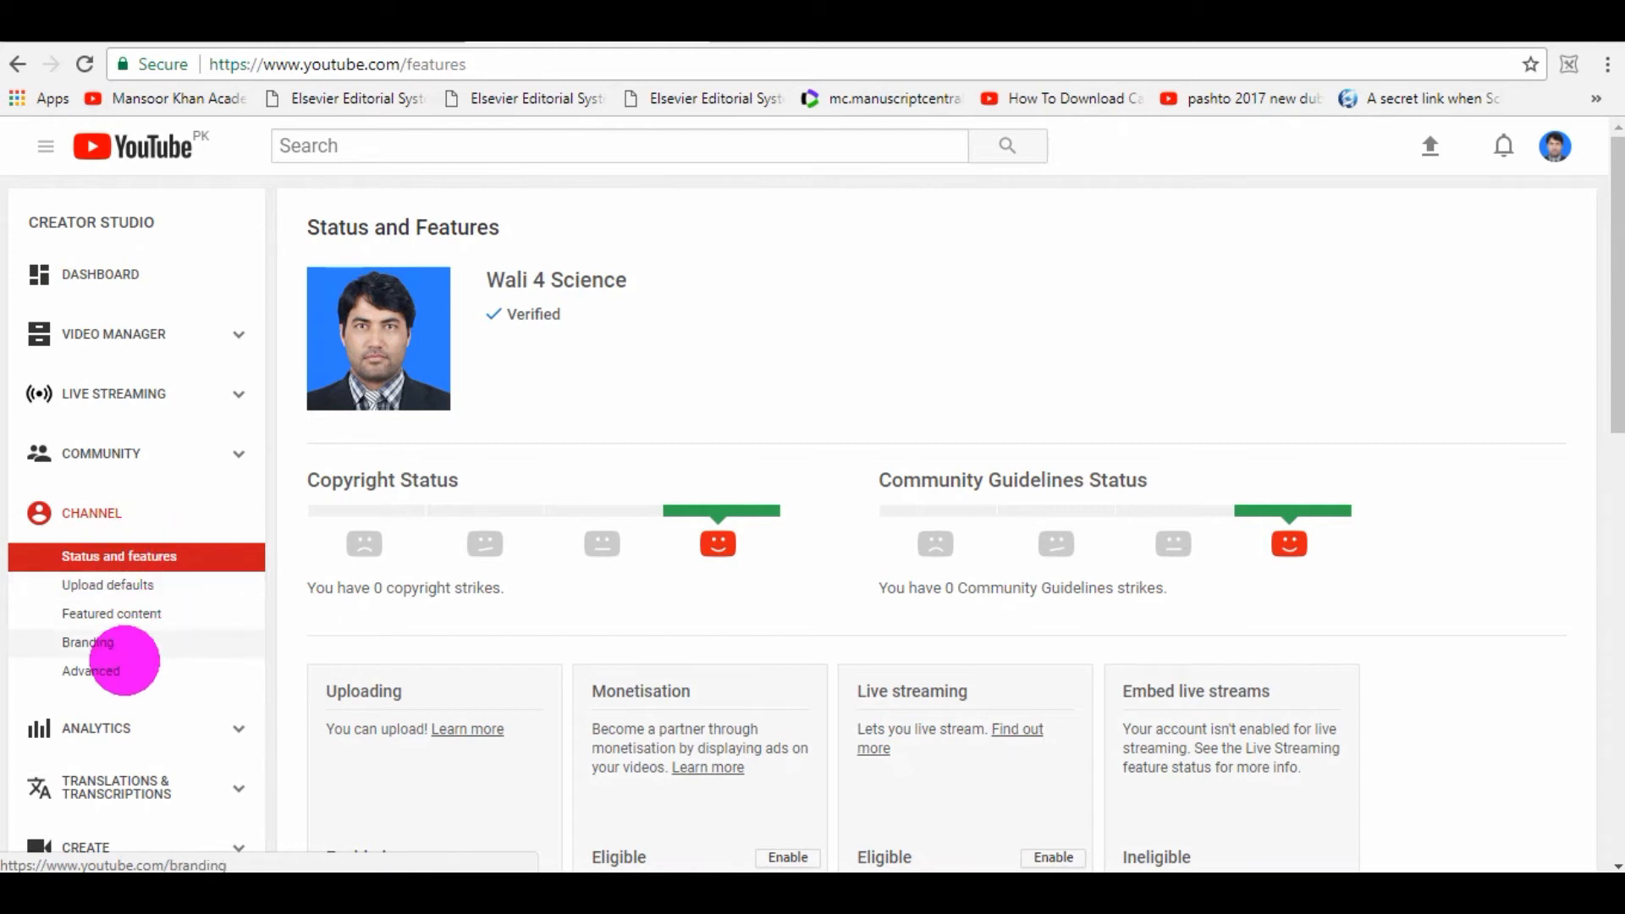
pyautogui.moveTo(92, 672)
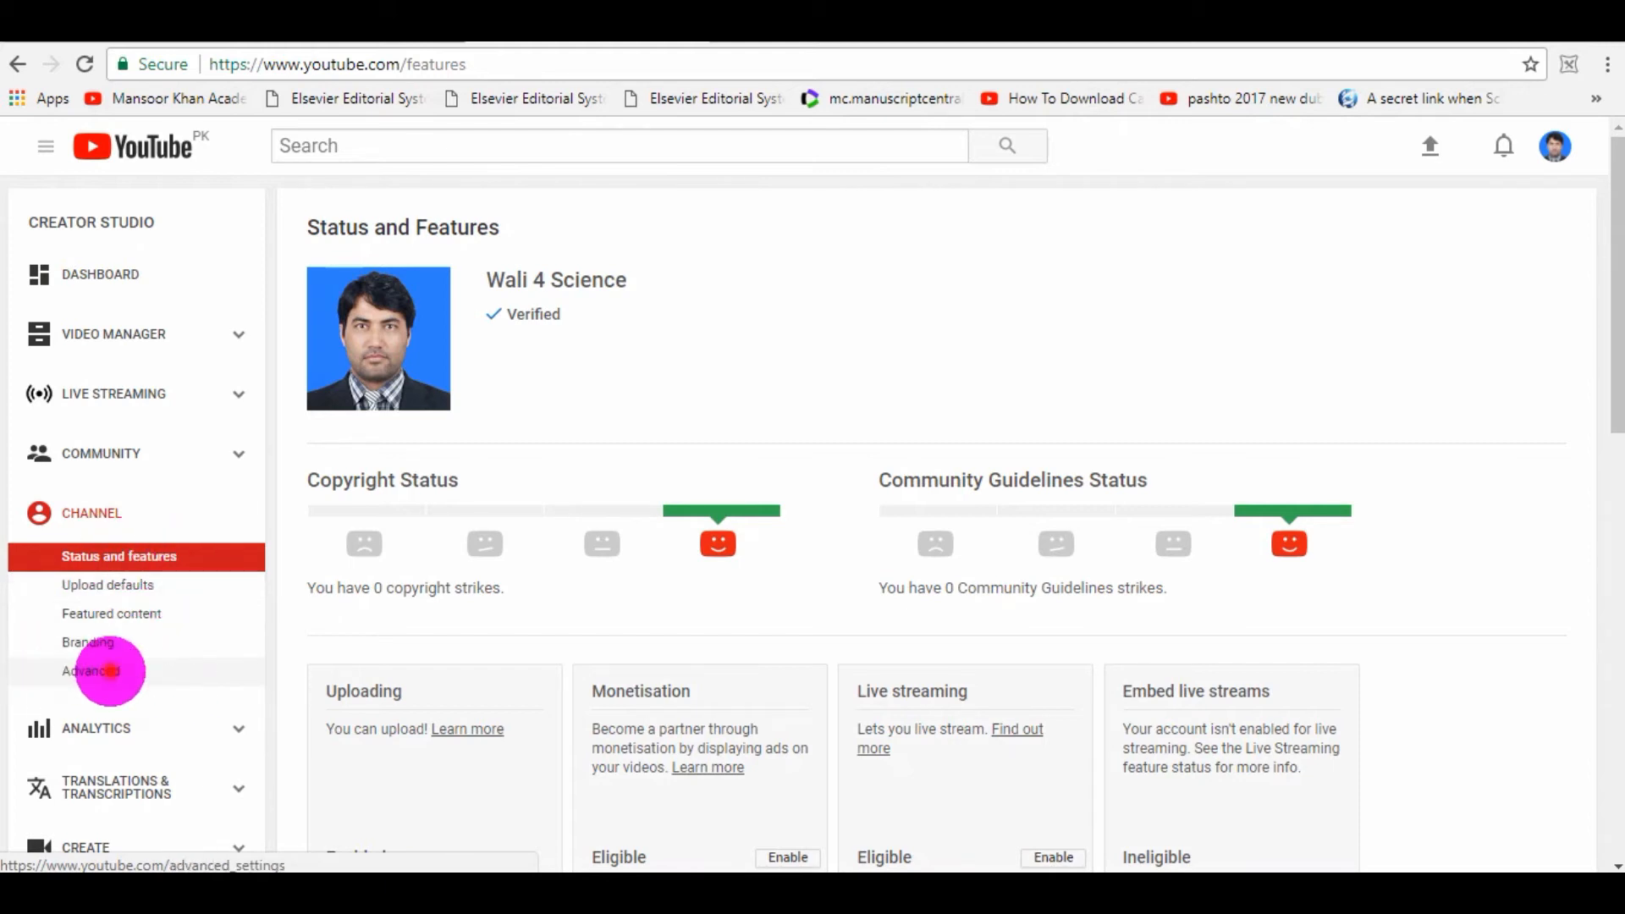
# Step: Open CHANNEL > Advanced, set the country to Pakistan, and focus the Channel keywords box
pyautogui.click(89, 672)
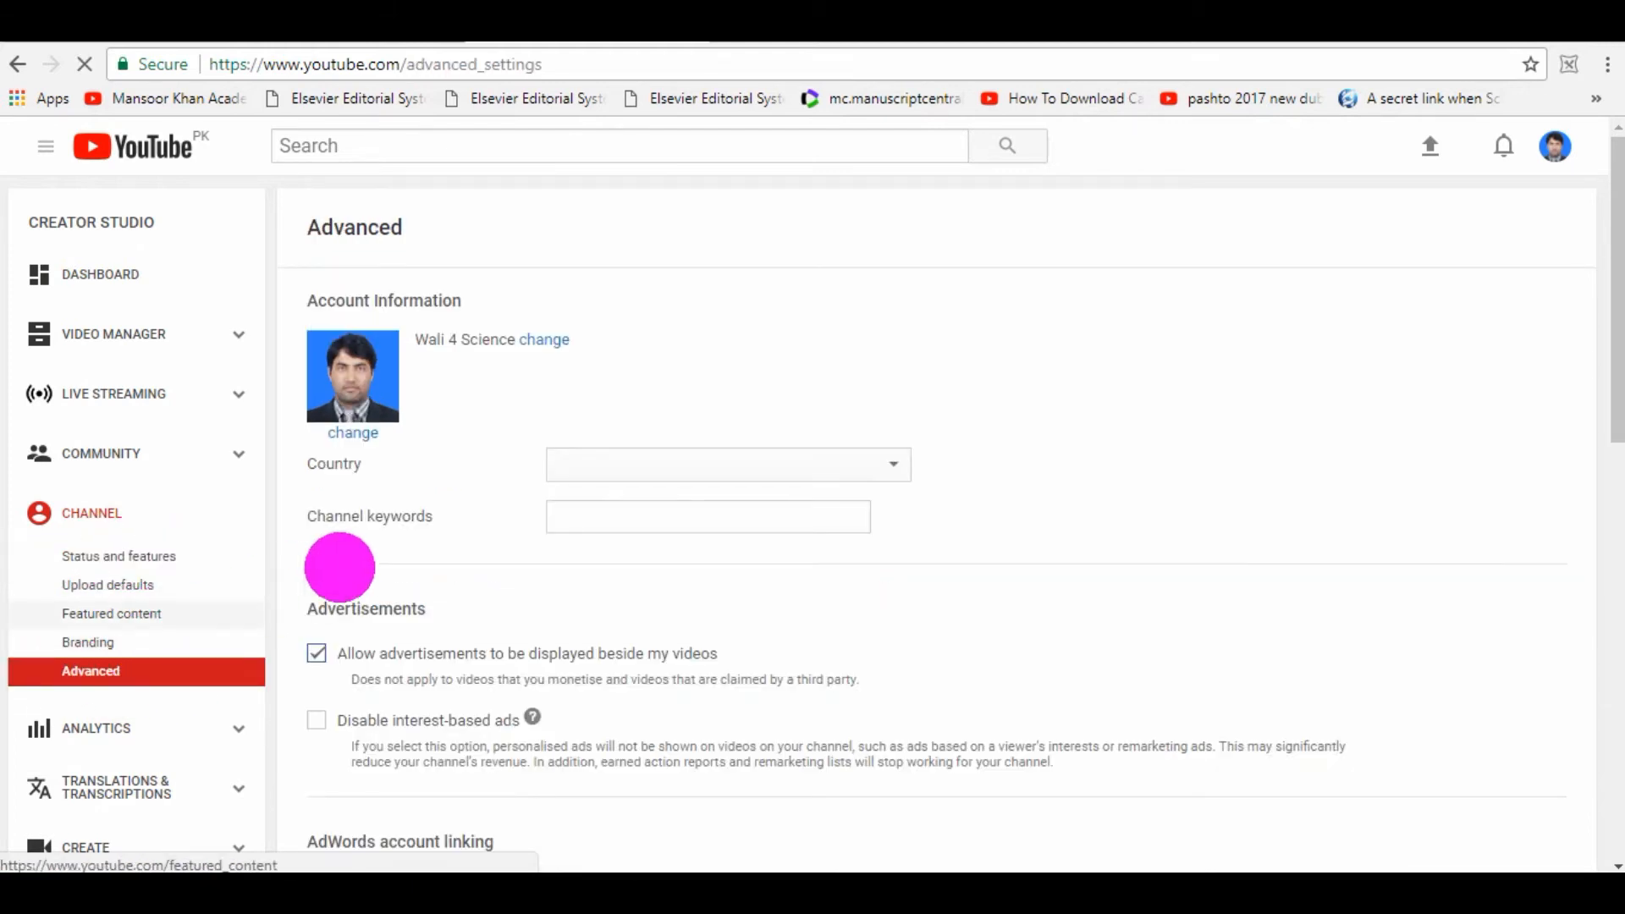
pyautogui.click(728, 464)
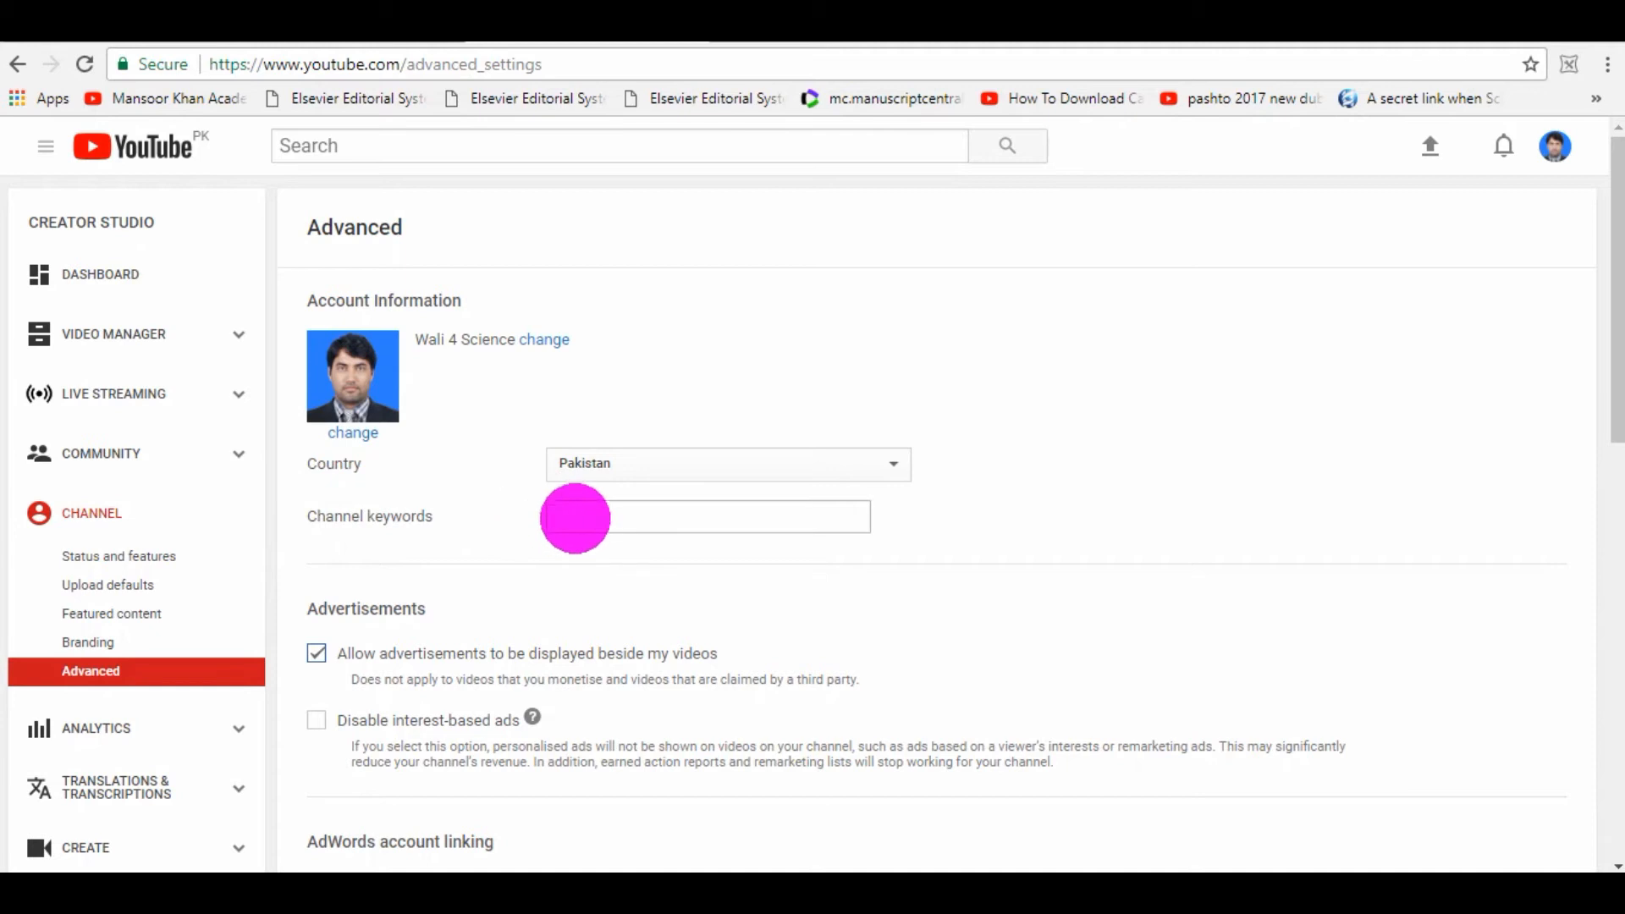
pyautogui.click(708, 517)
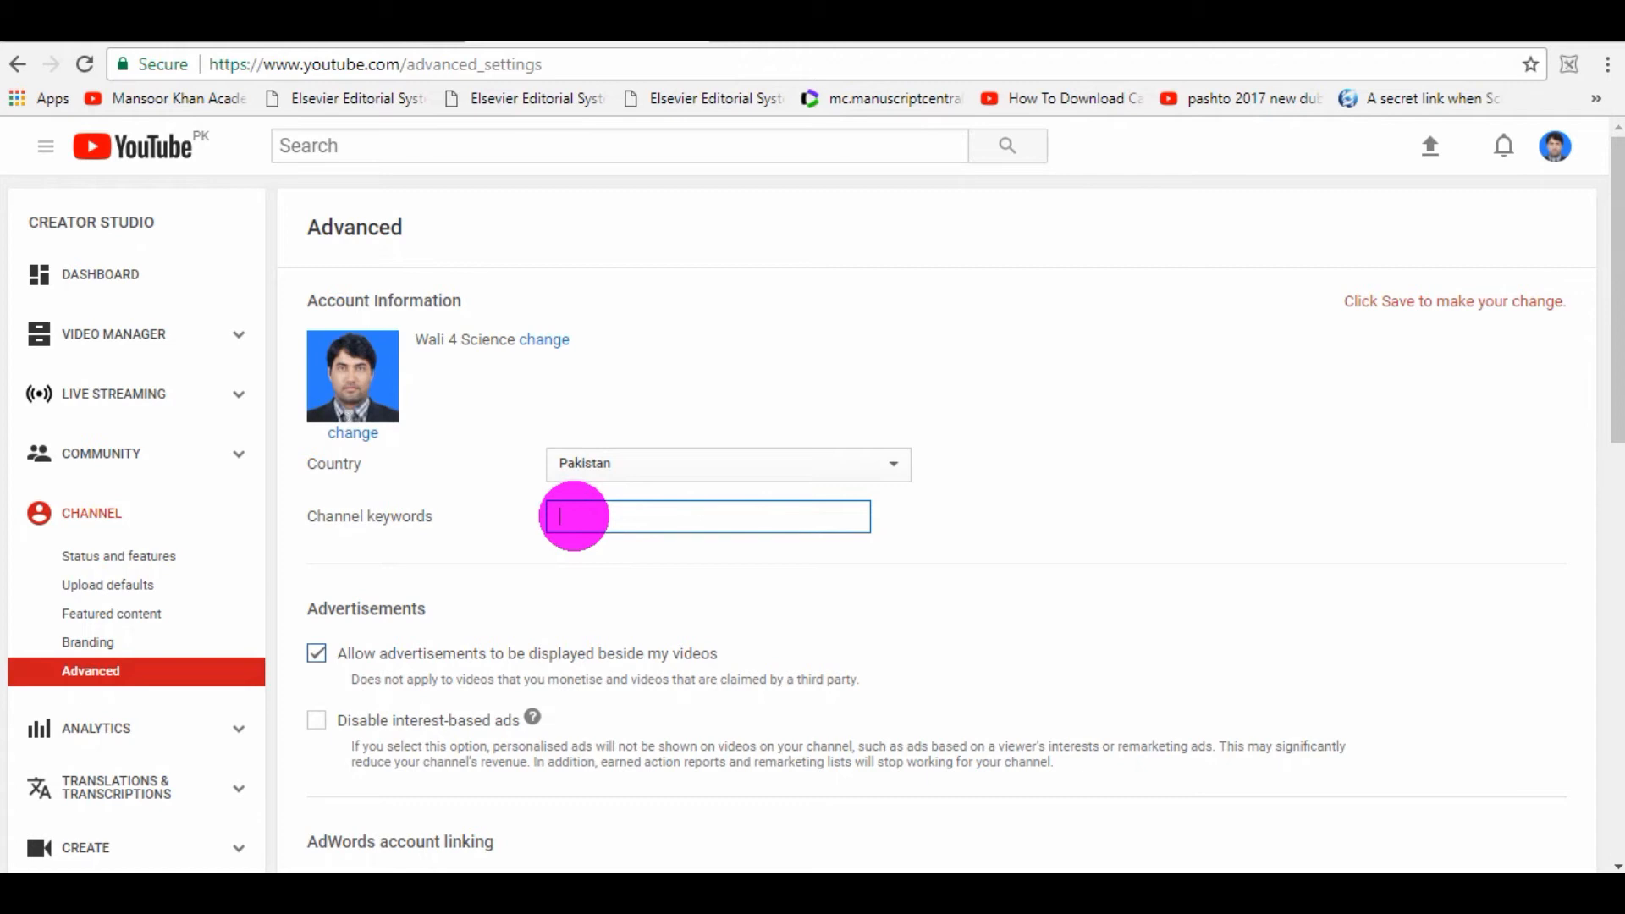
# Step: Enter the quoted keywords "Education" "Computer skills" in the Channel keywords box
pyautogui.click(704, 518)
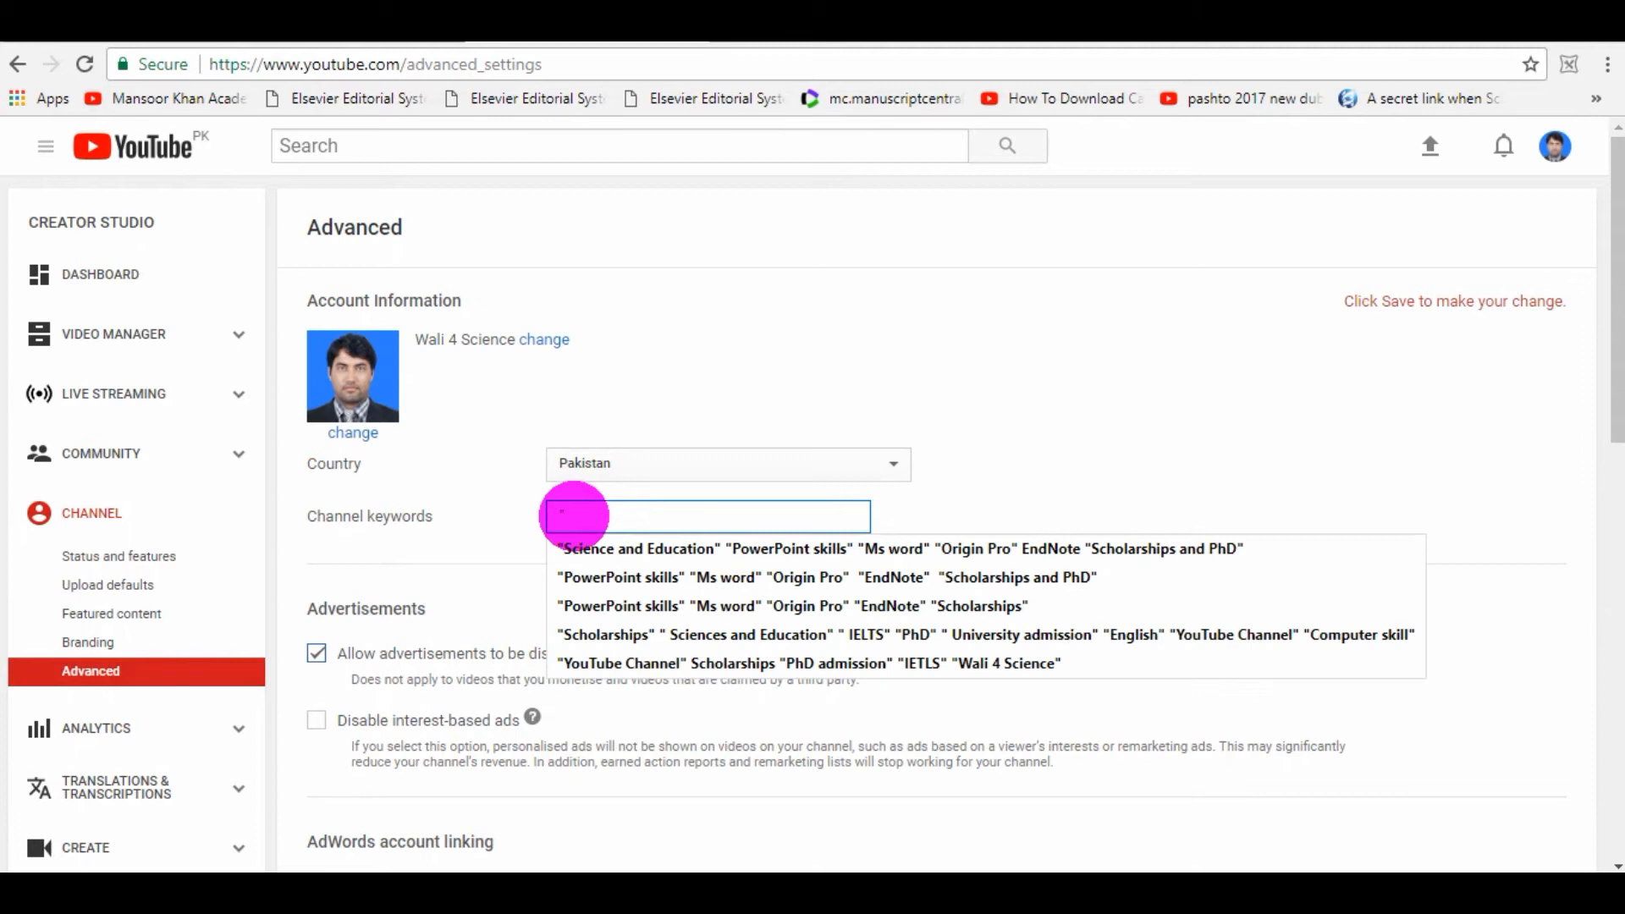
pyautogui.write('"Educat')
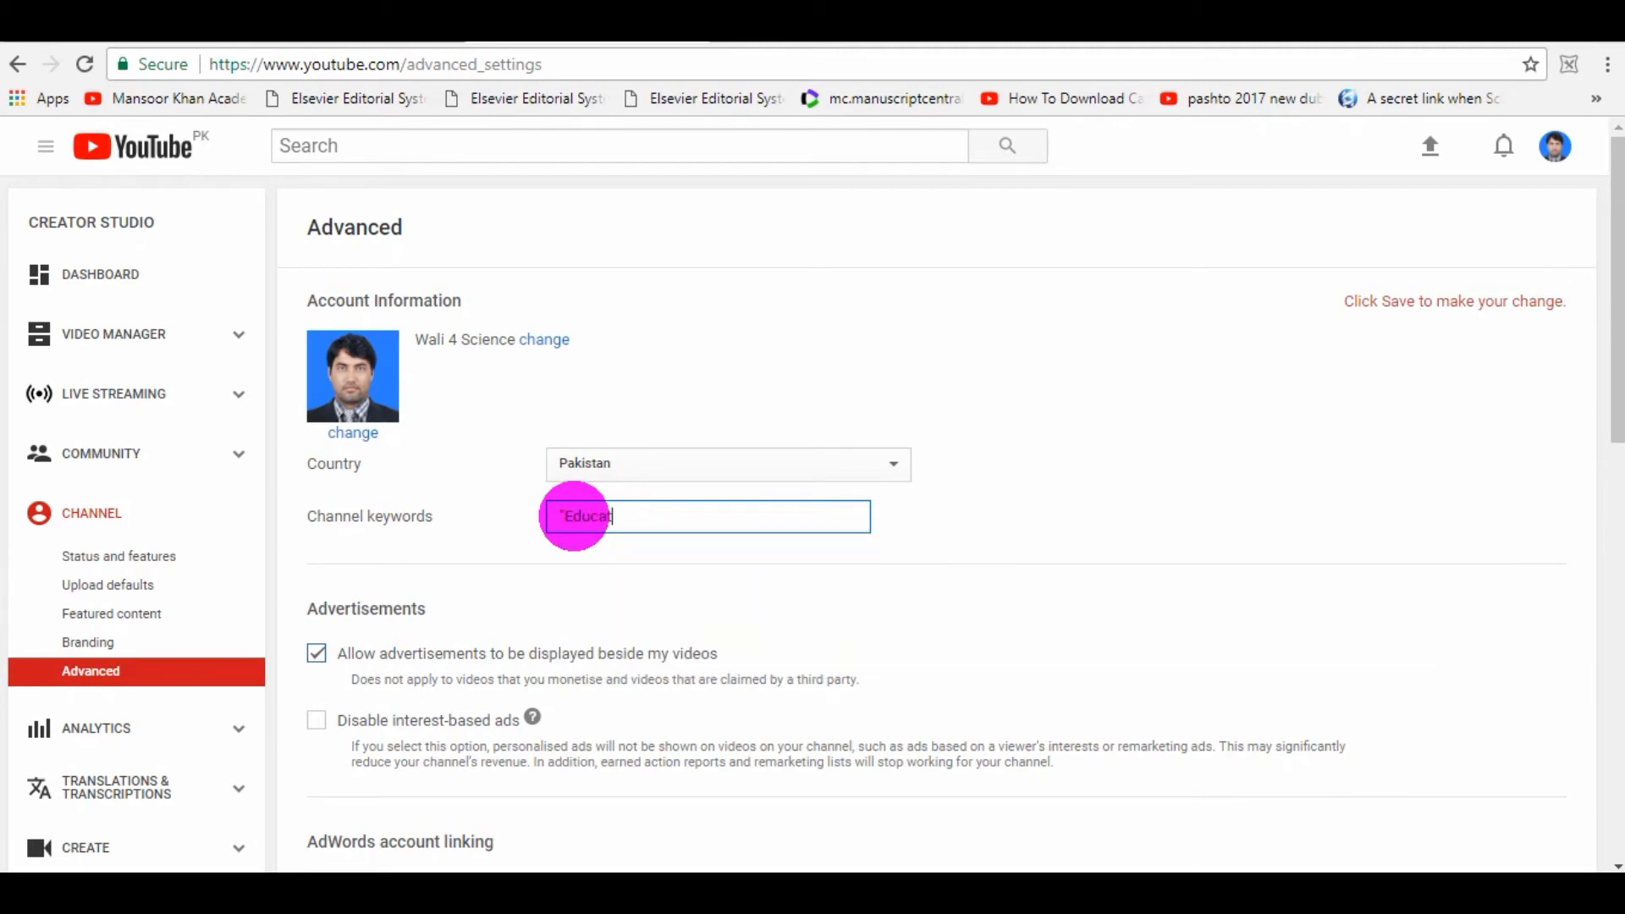
pyautogui.write('ion')
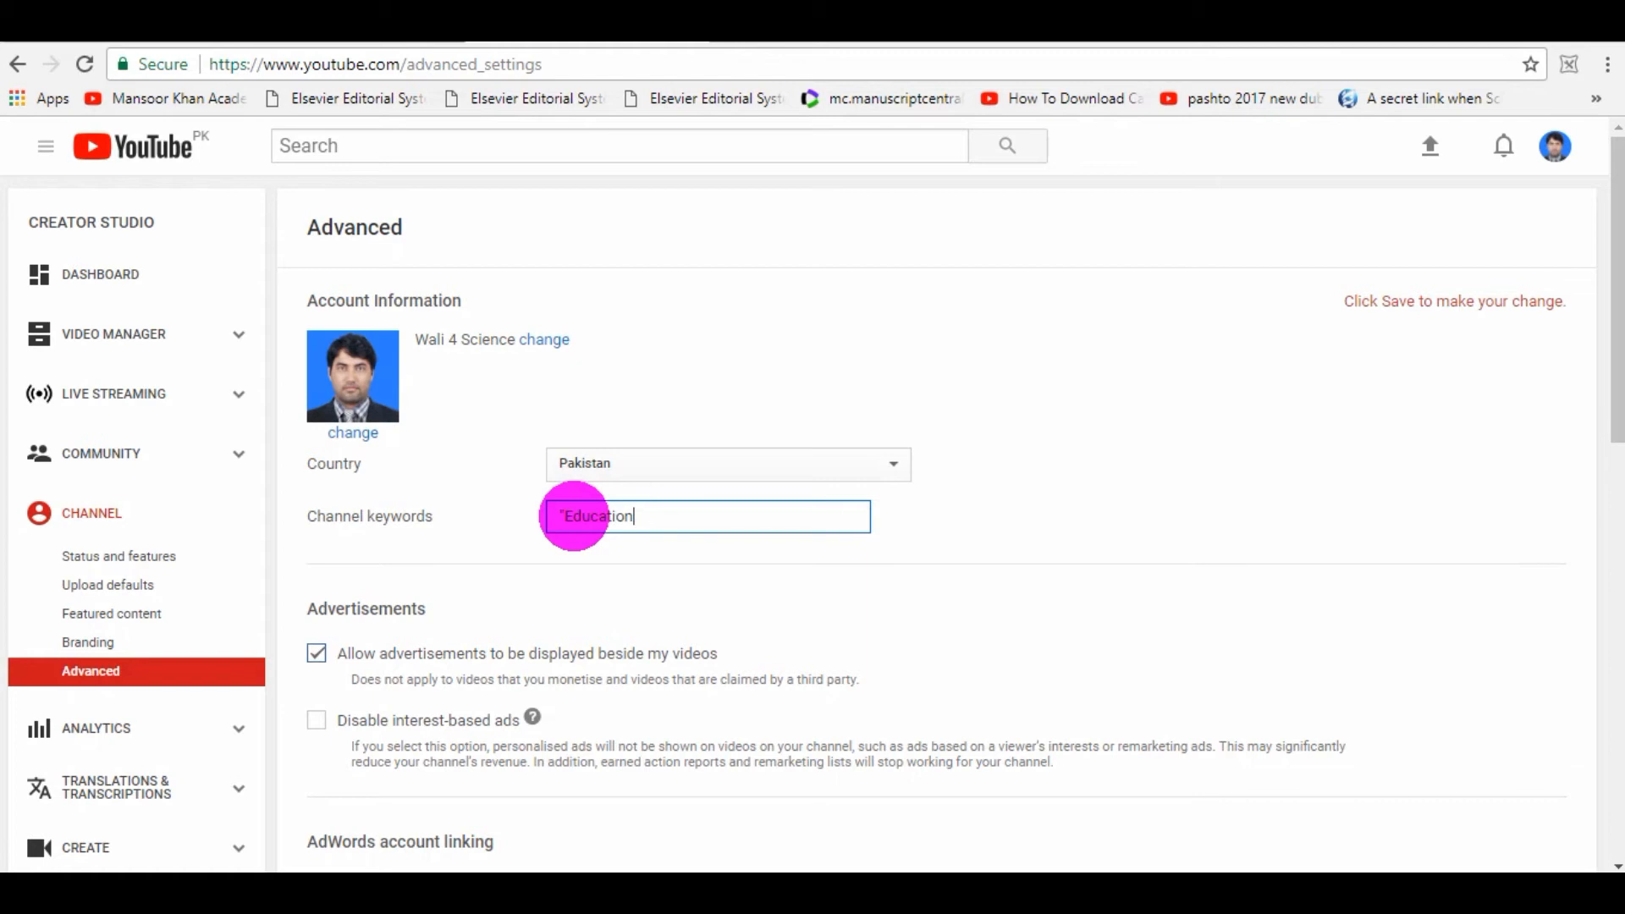
pyautogui.write('"')
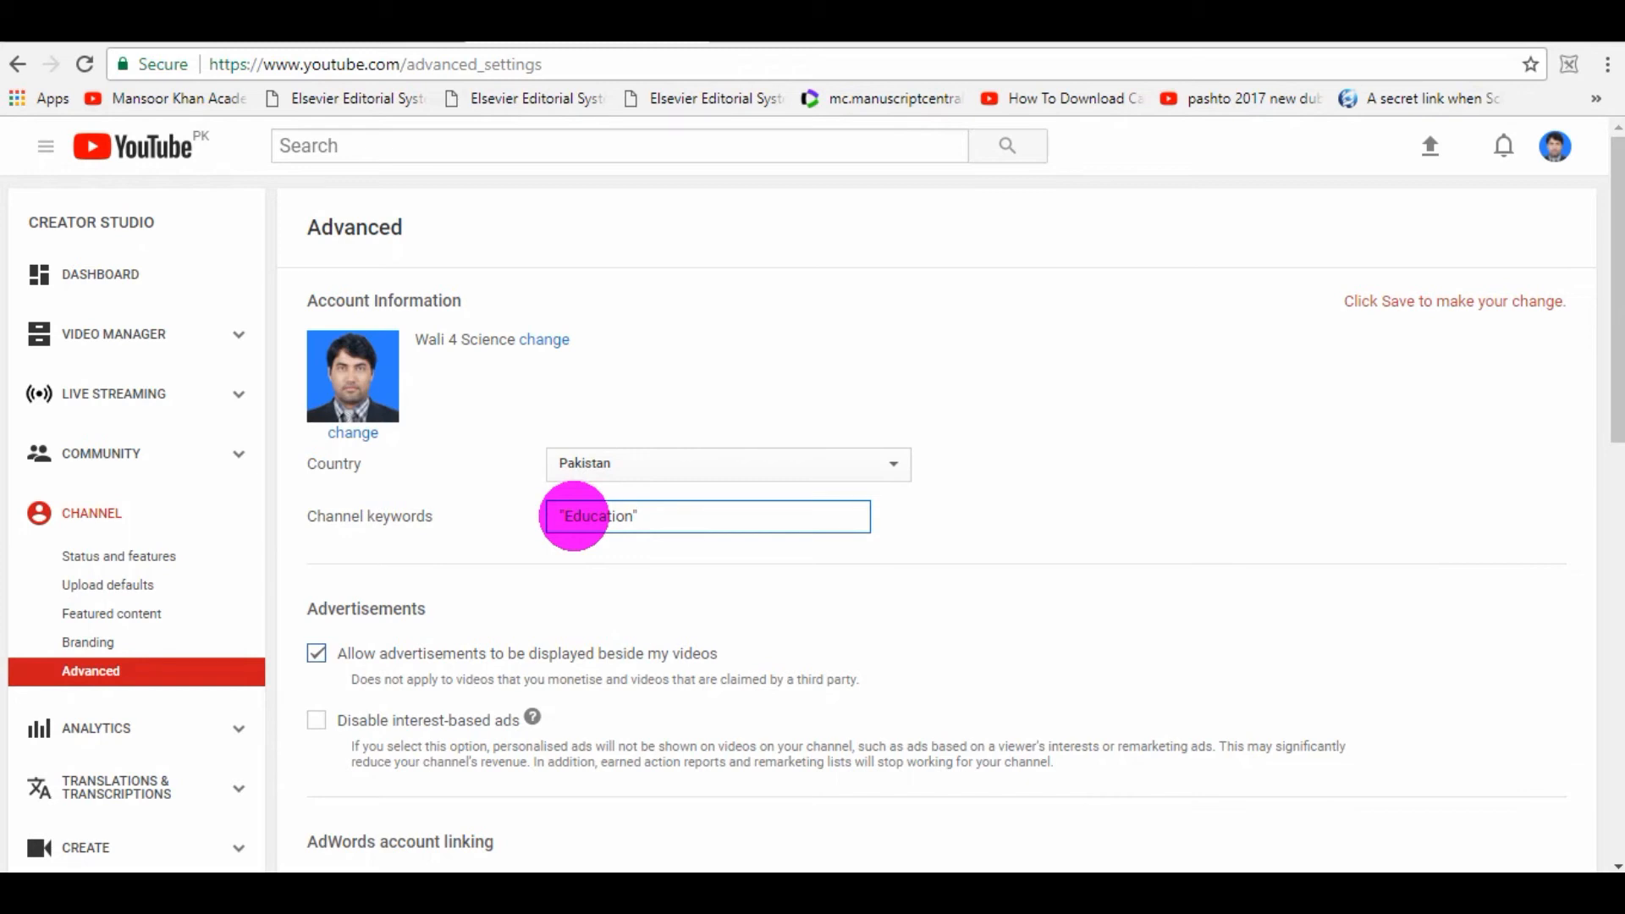
pyautogui.write('"Compu')
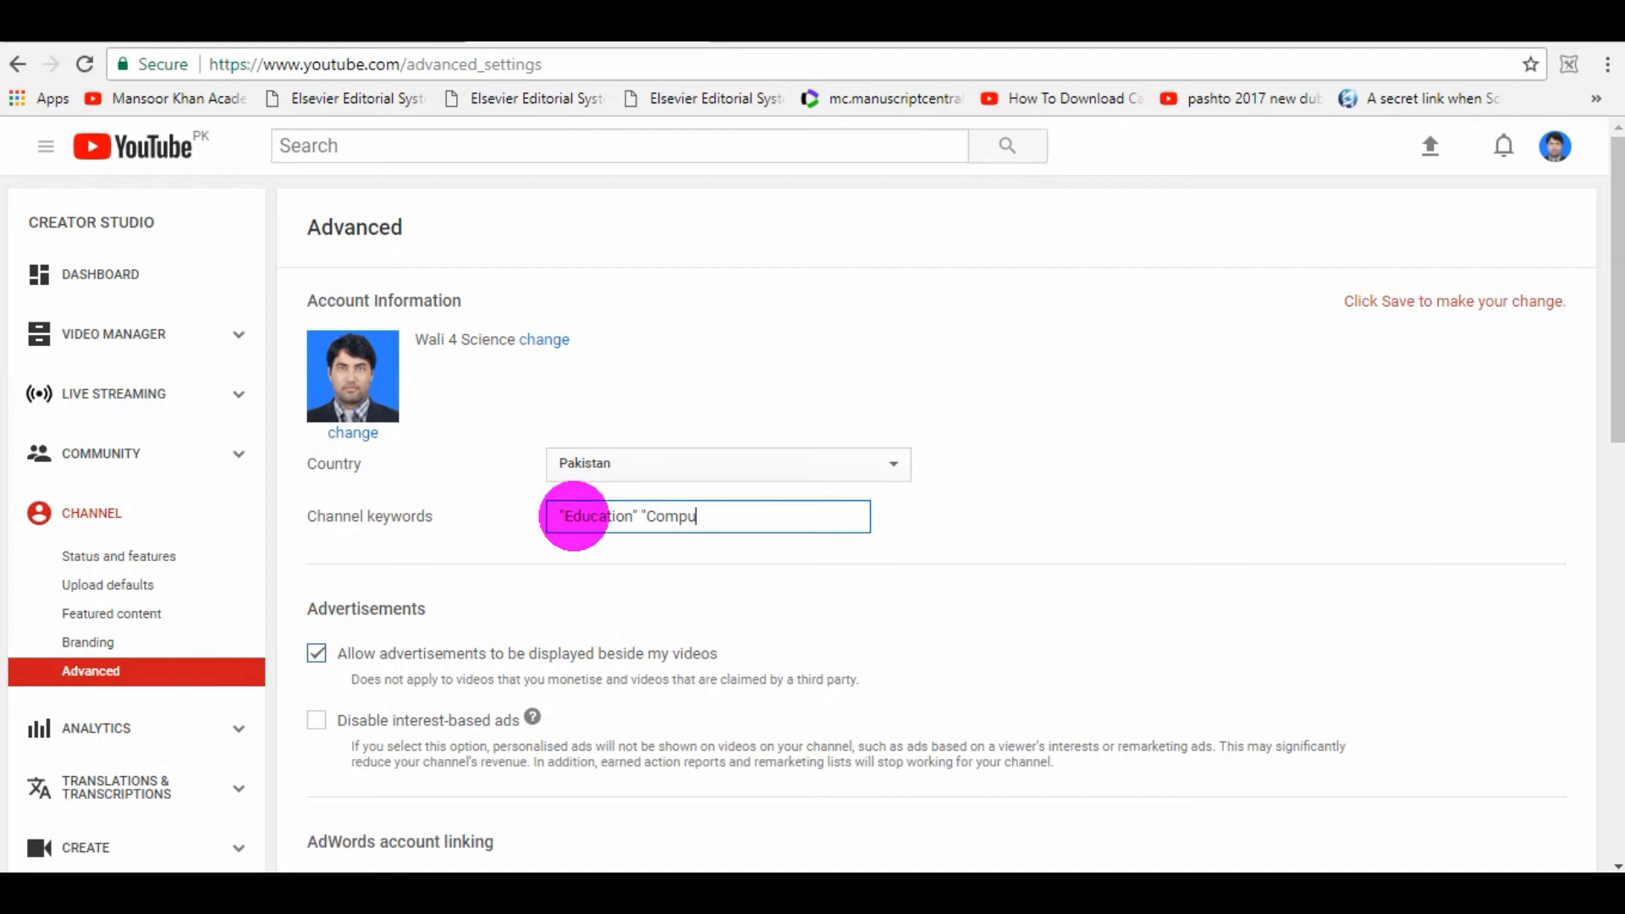
pyautogui.write('ter s')
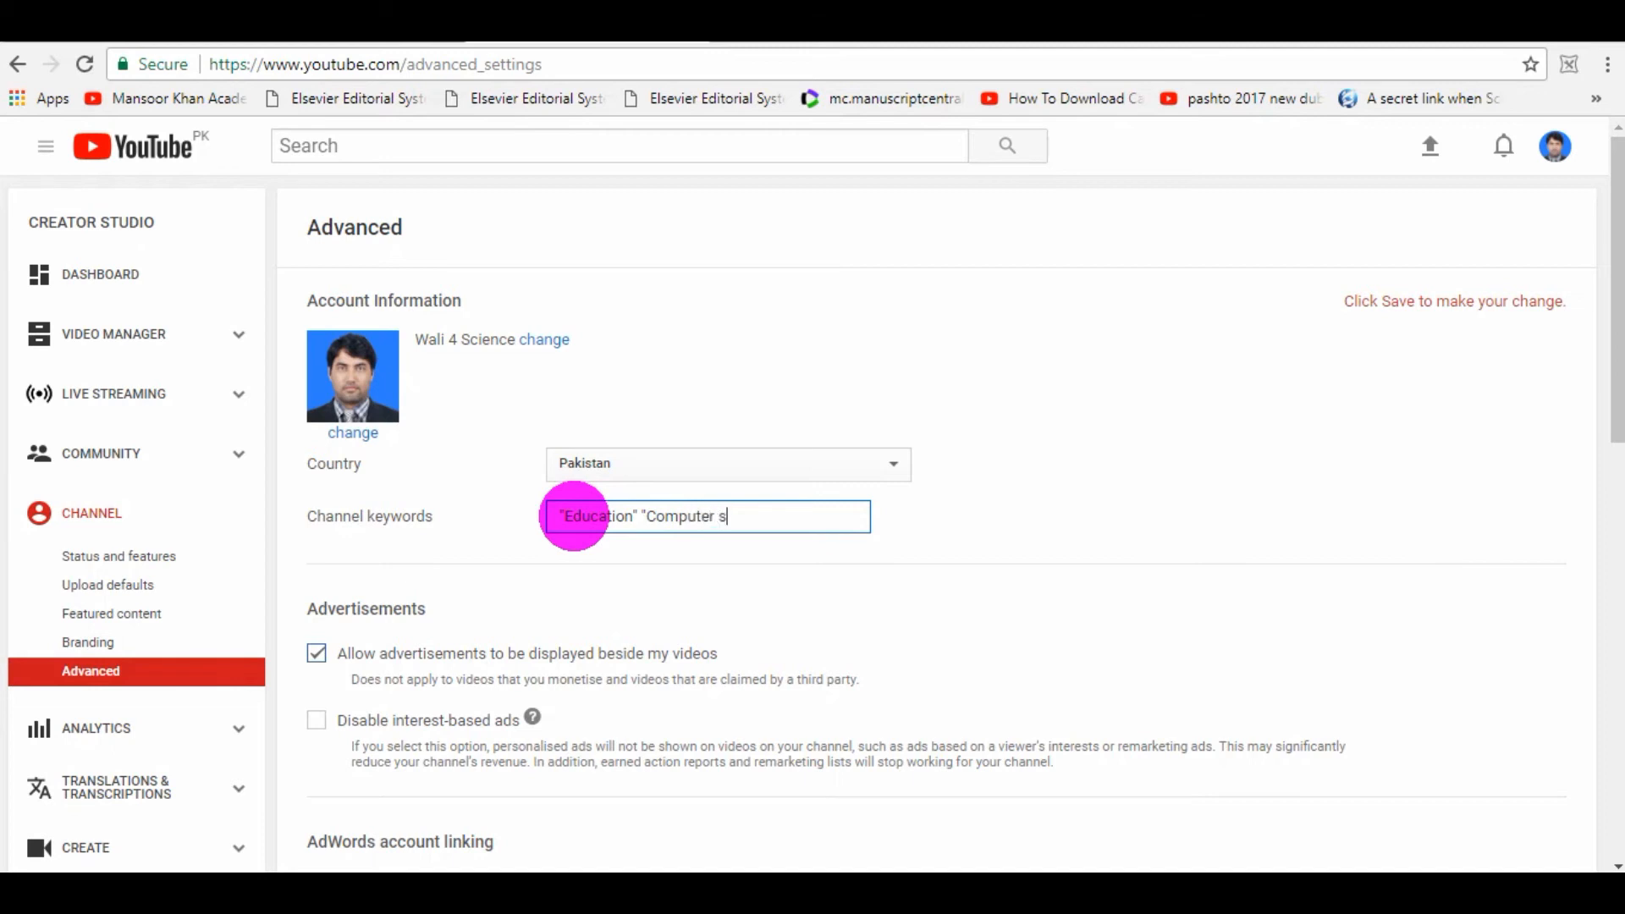
pyautogui.write('kills')
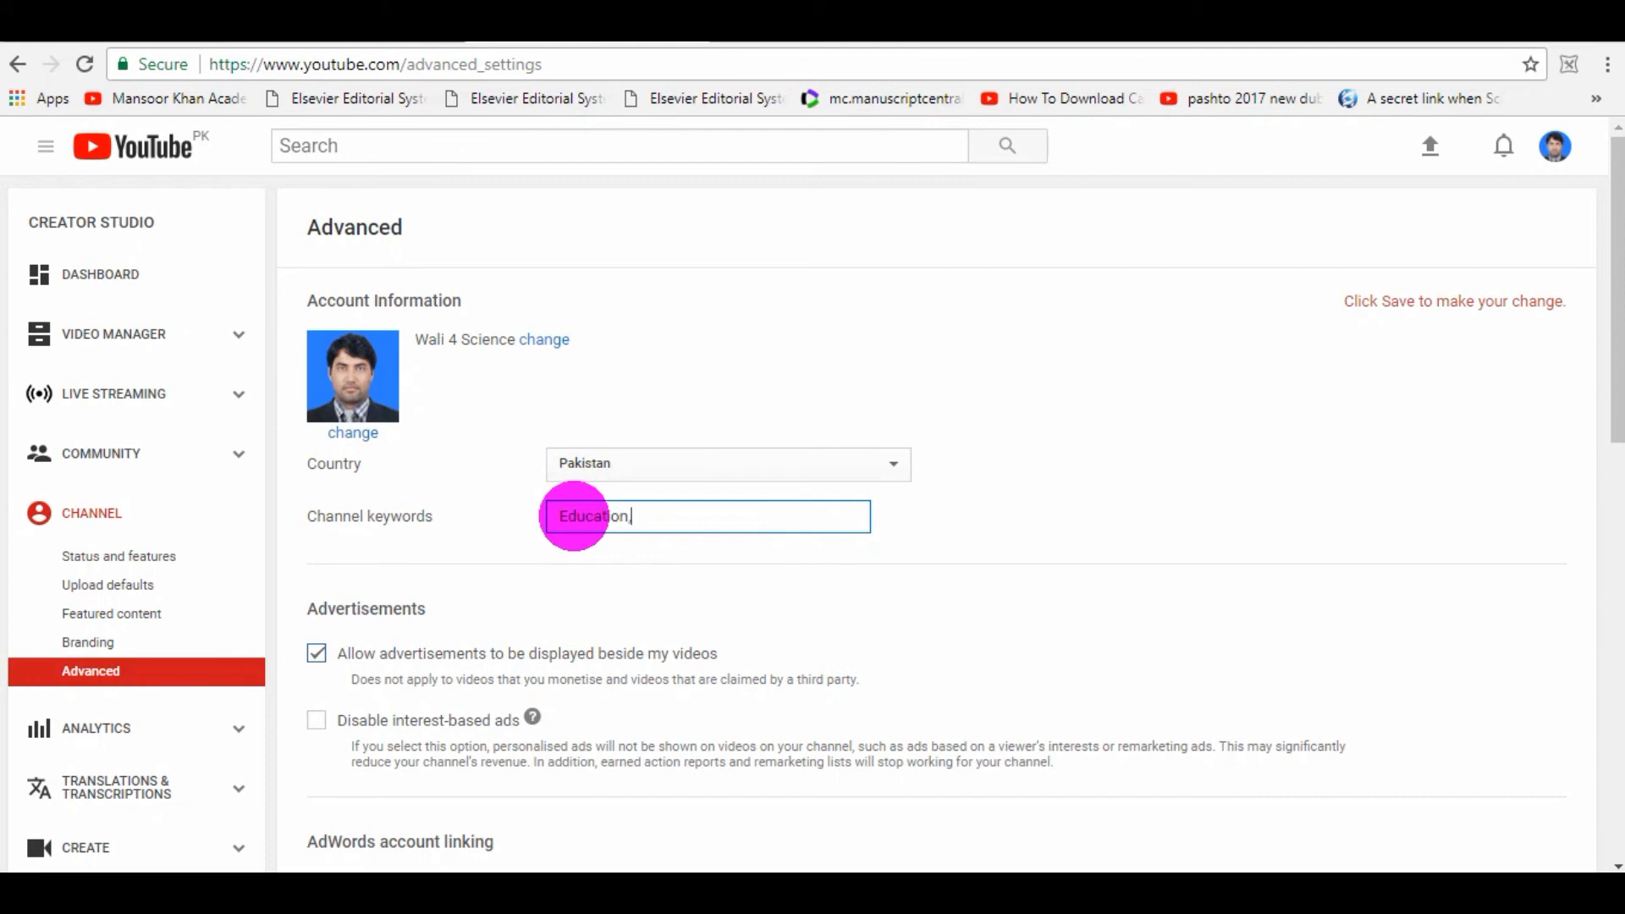
# Step: Make the channel keywords read "Education, computer skill," as comma-separated entries
pyautogui.write(', computer')
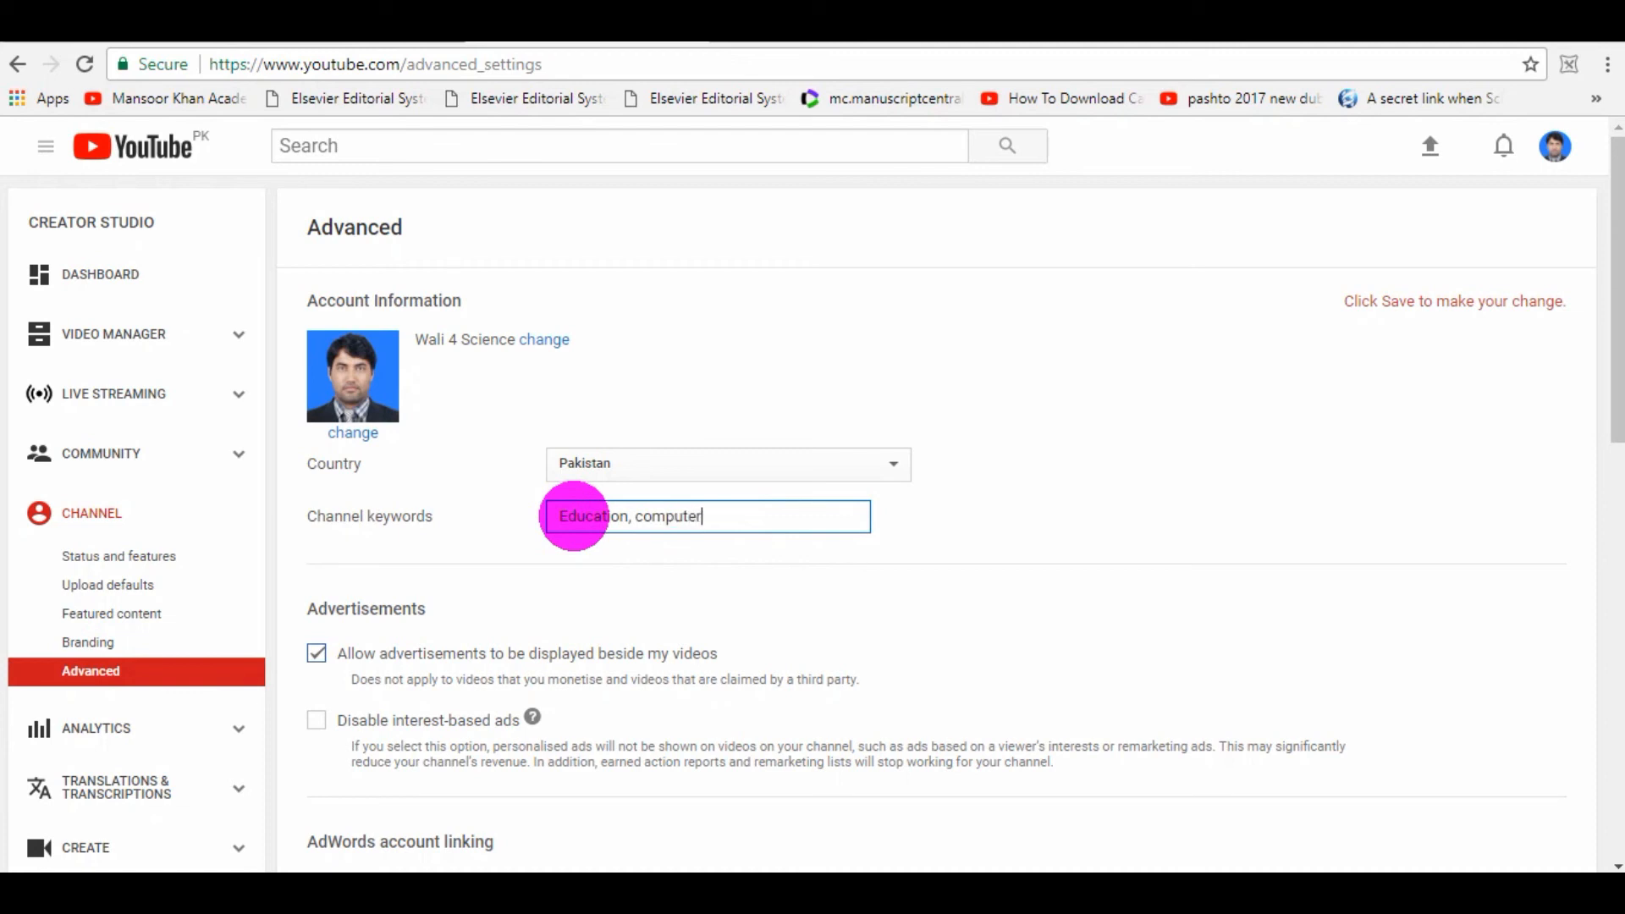
pyautogui.write('skil')
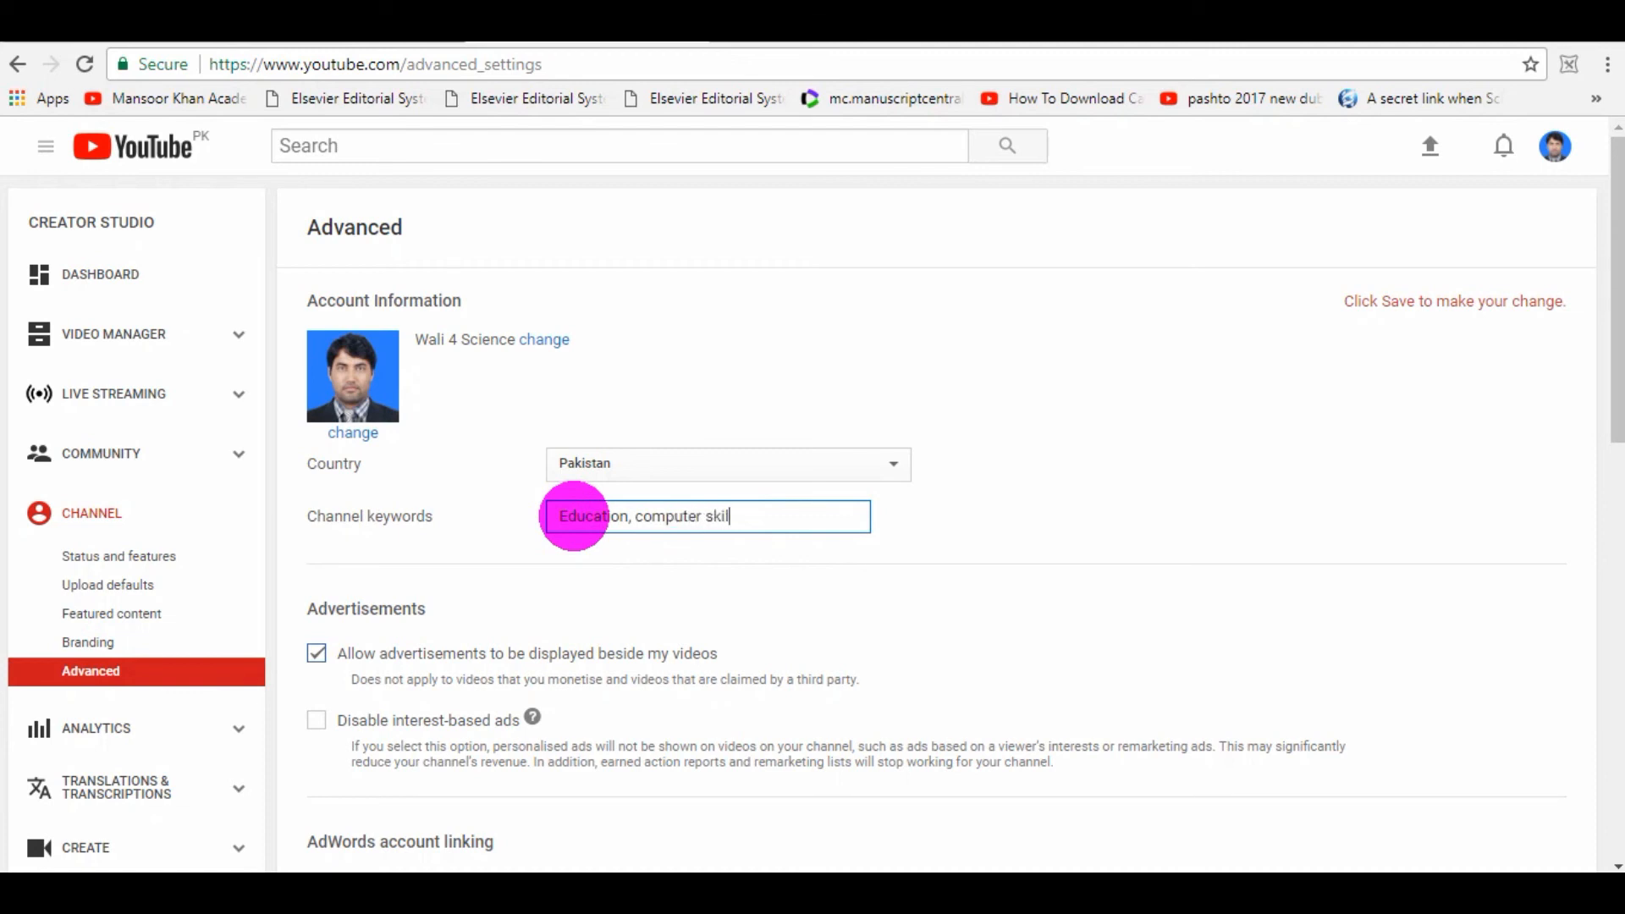
pyautogui.write('l,')
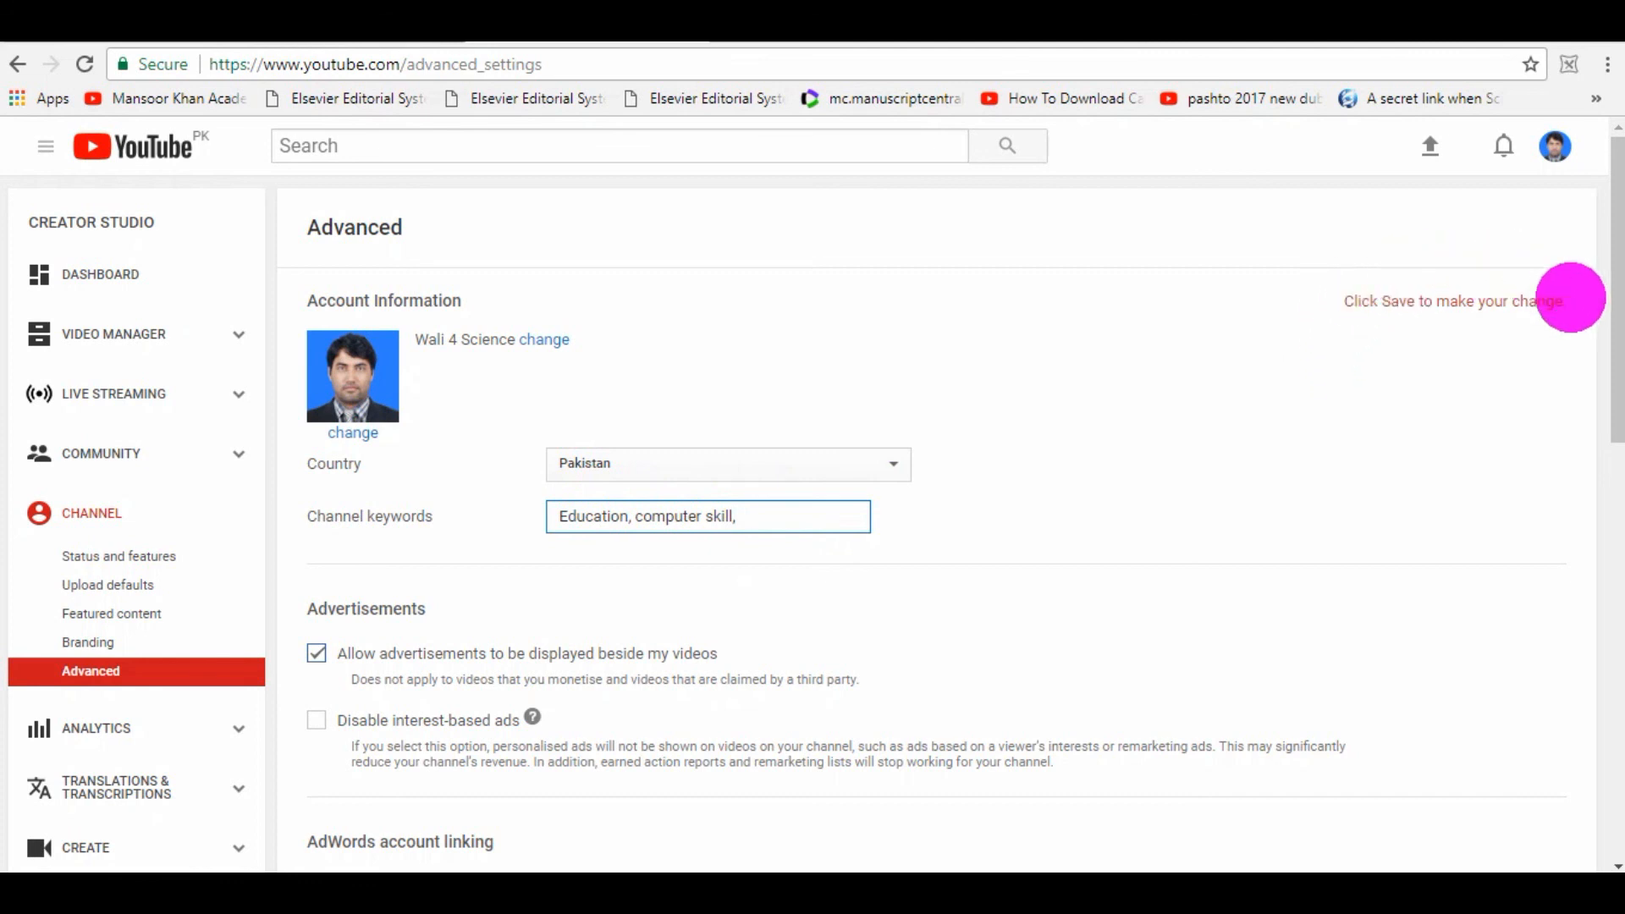
pyautogui.moveTo(1539, 334)
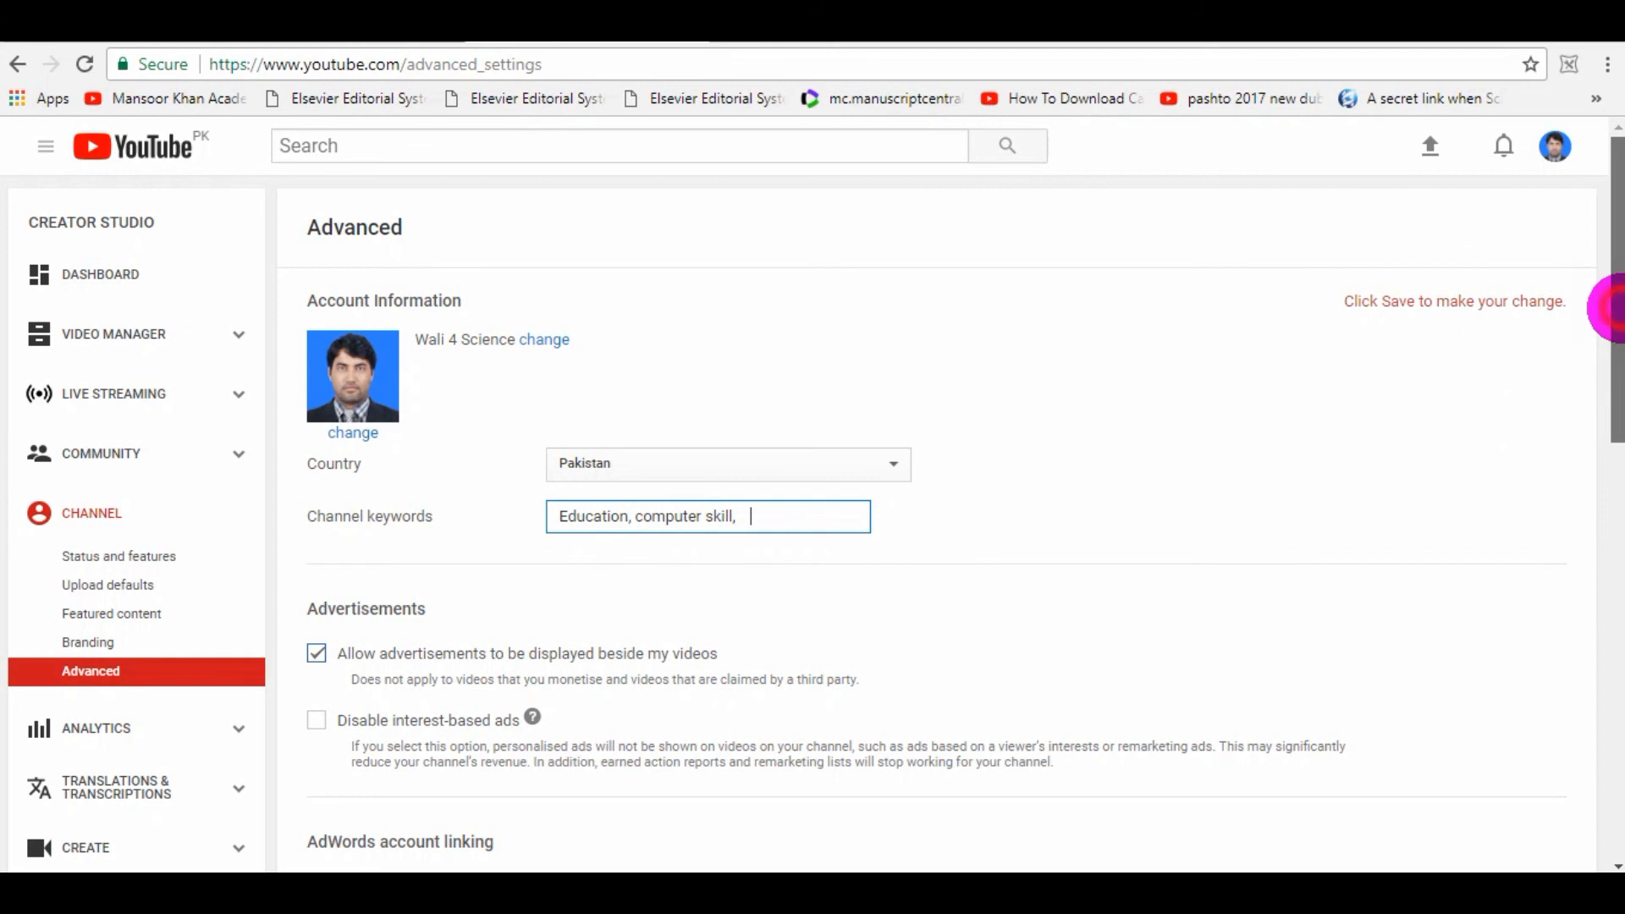
# Step: Save the Advanced channel settings, storing keywords Education "computer skill"
pyautogui.scroll(-3)
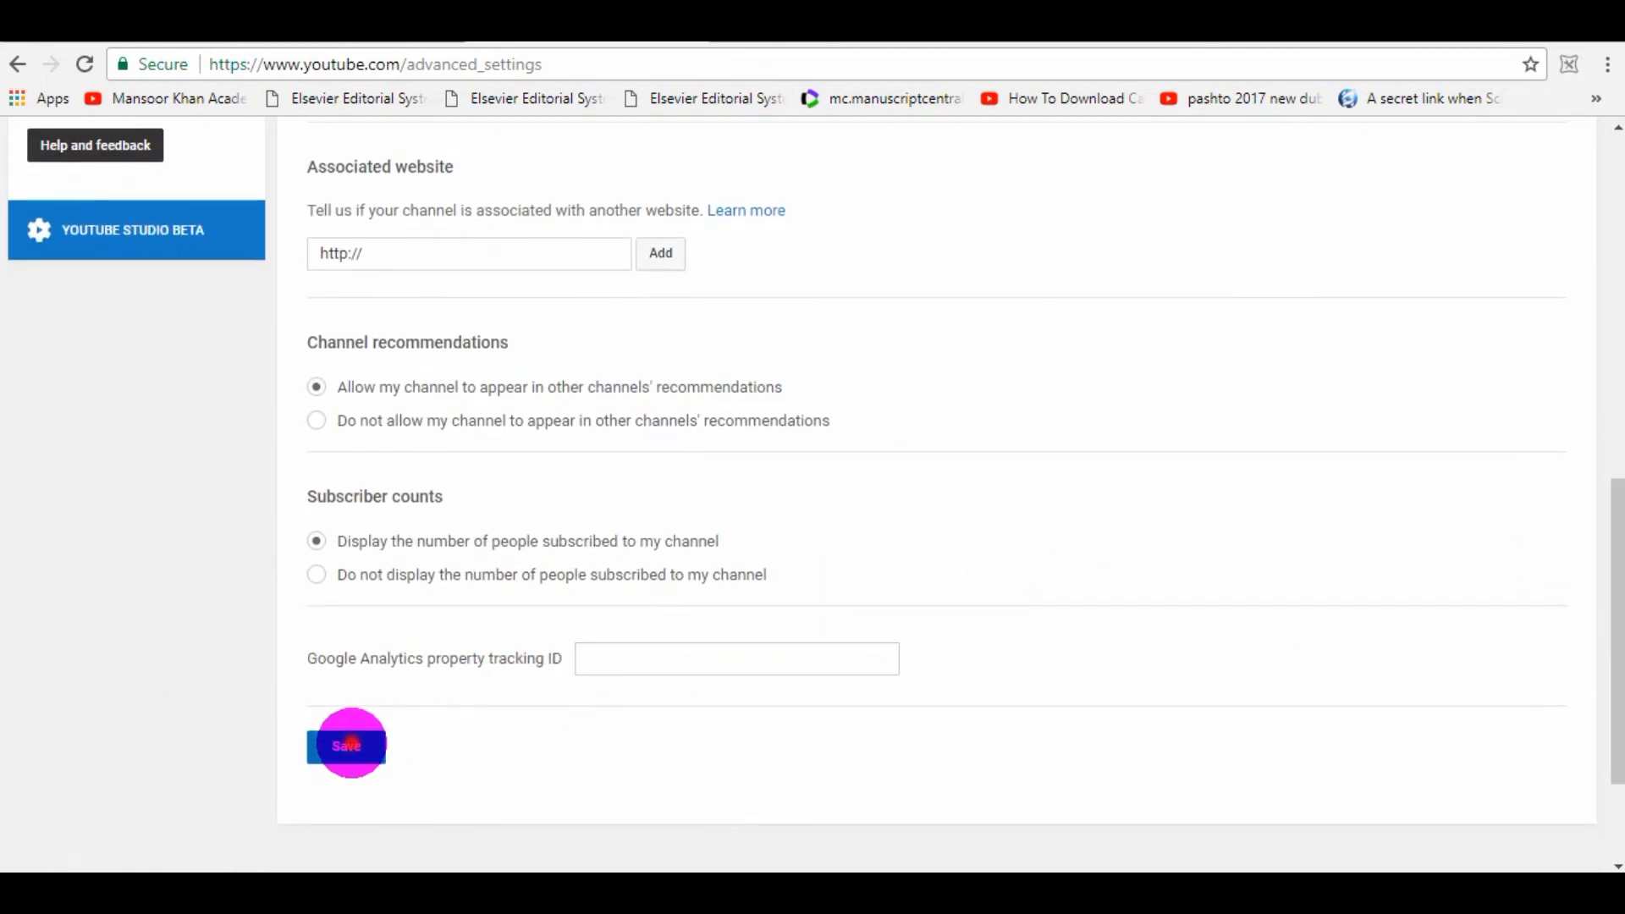
pyautogui.click(346, 744)
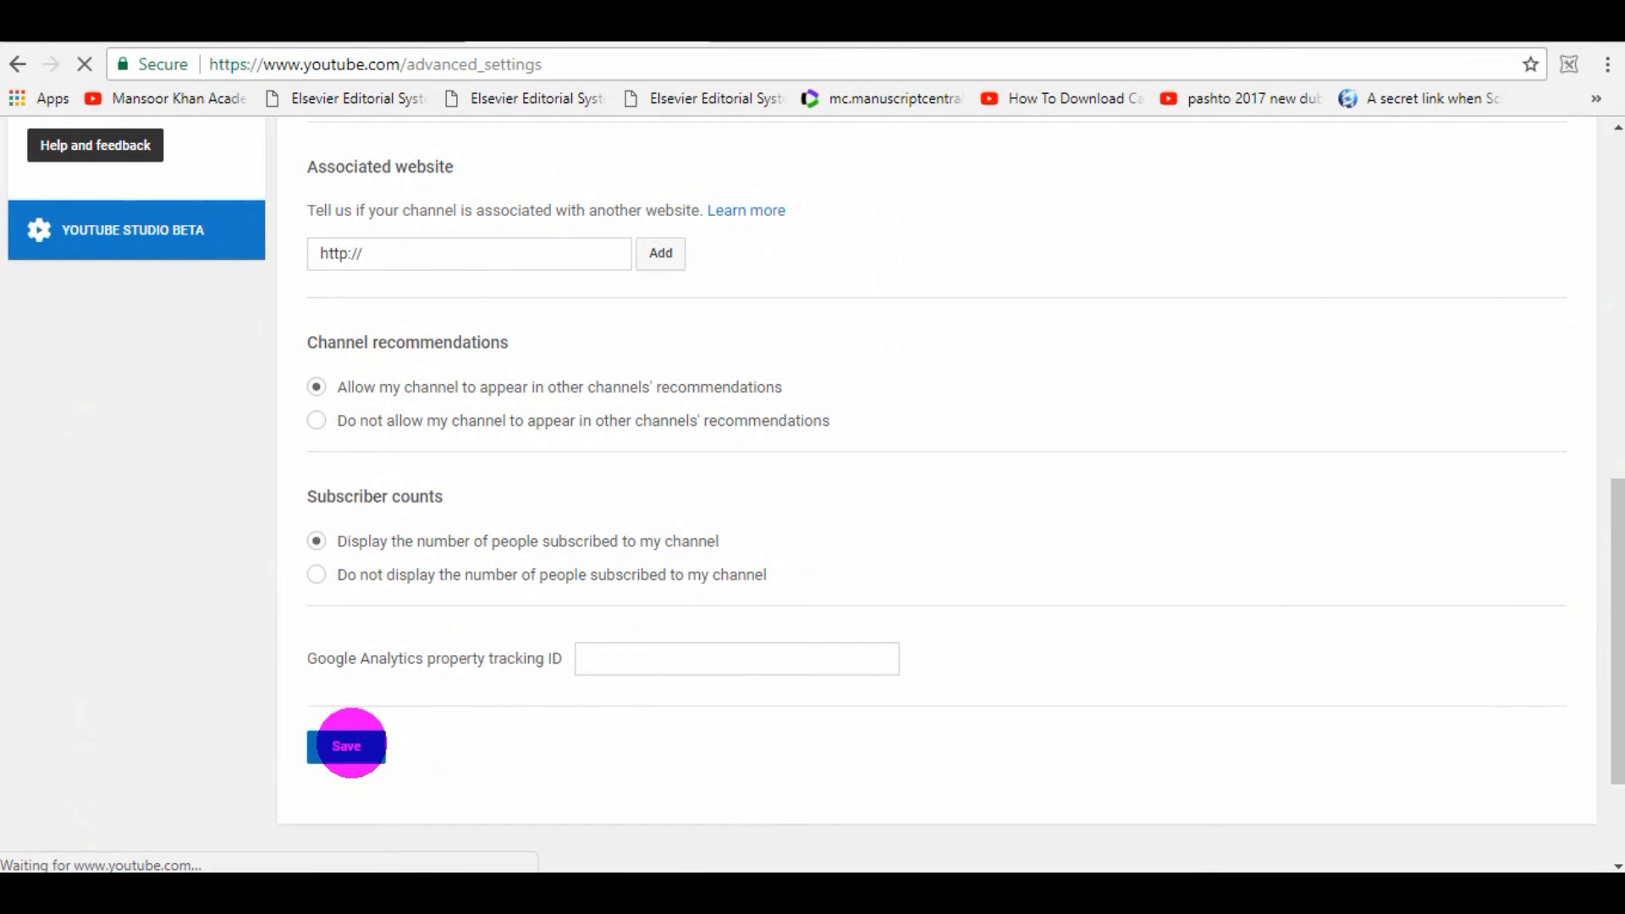
pyautogui.click(346, 745)
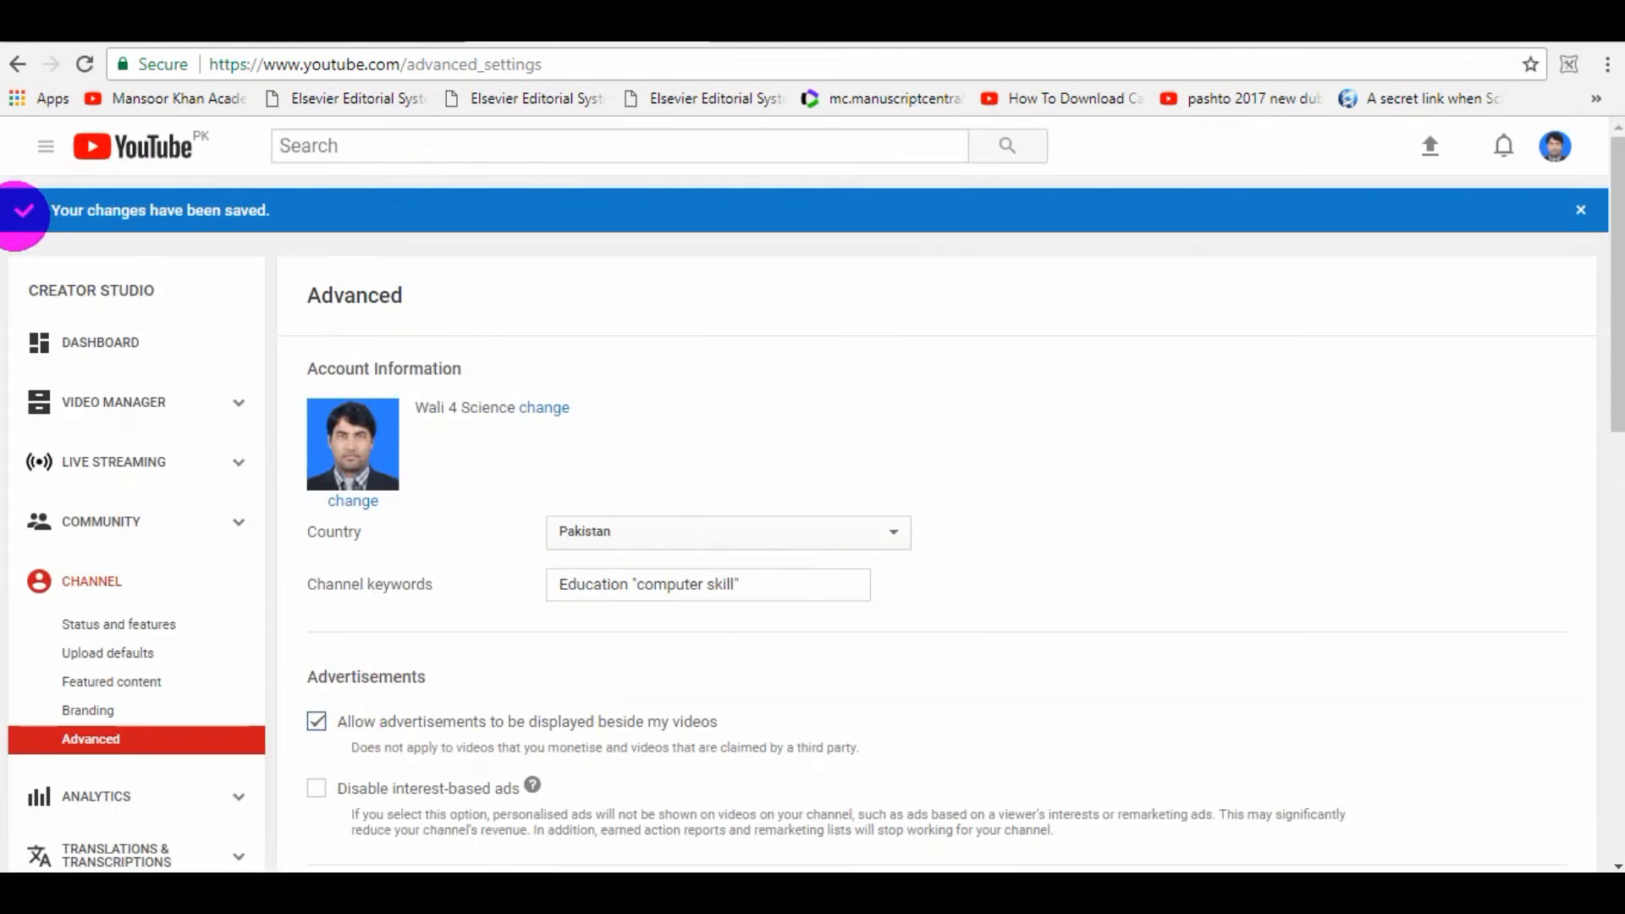